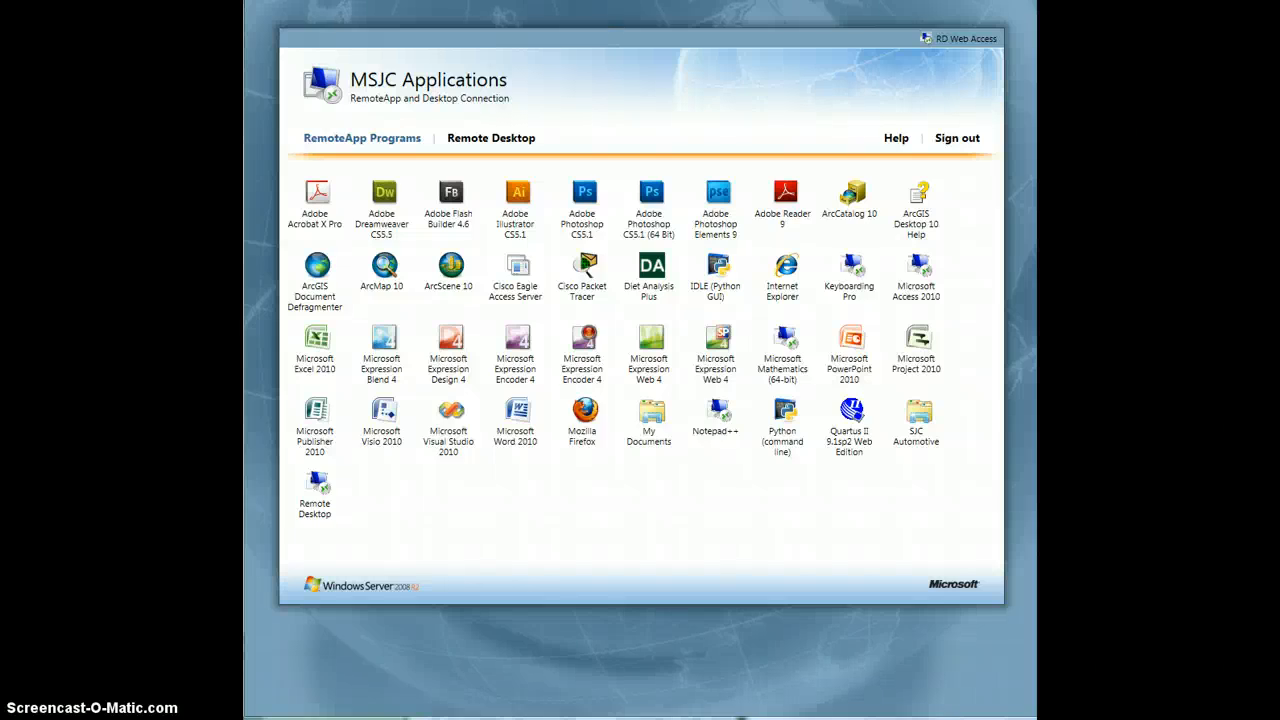
mouse_move(314, 344)
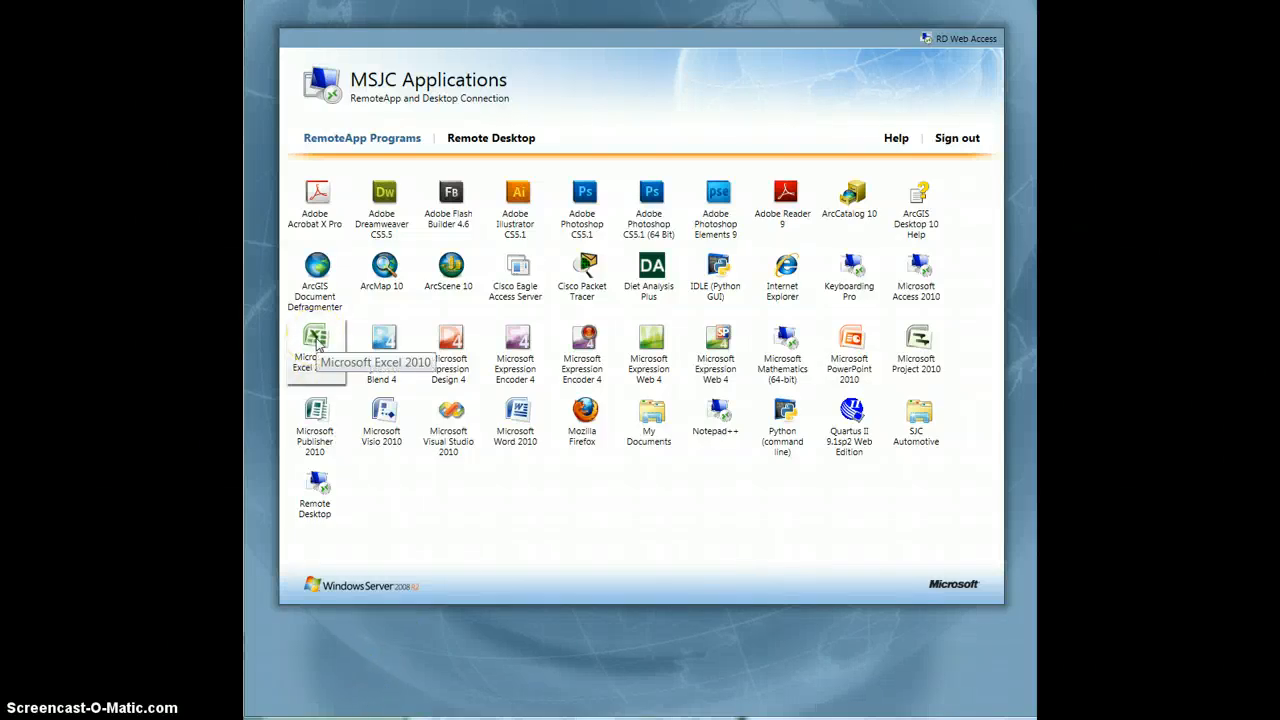
- Launch Microsoft Excel 2010 as a RemoteApp and confirm the sign-in credentials
left_click(314, 338)
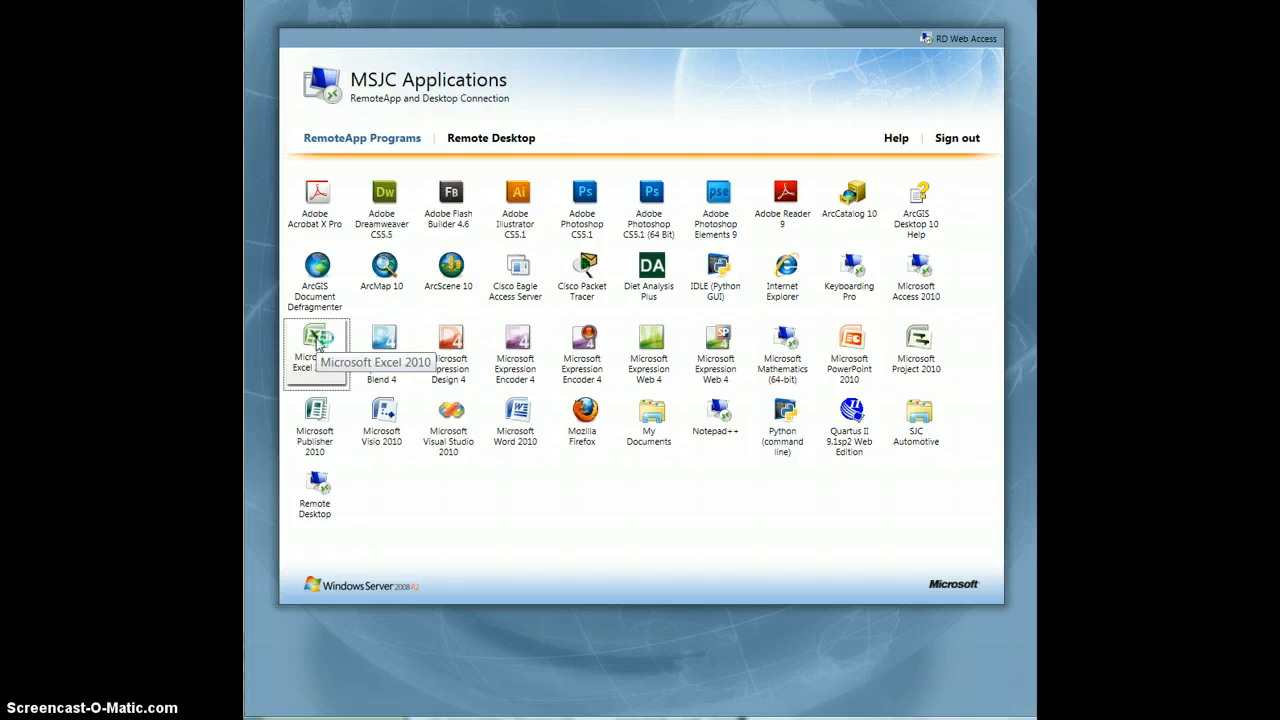
double_click(314, 348)
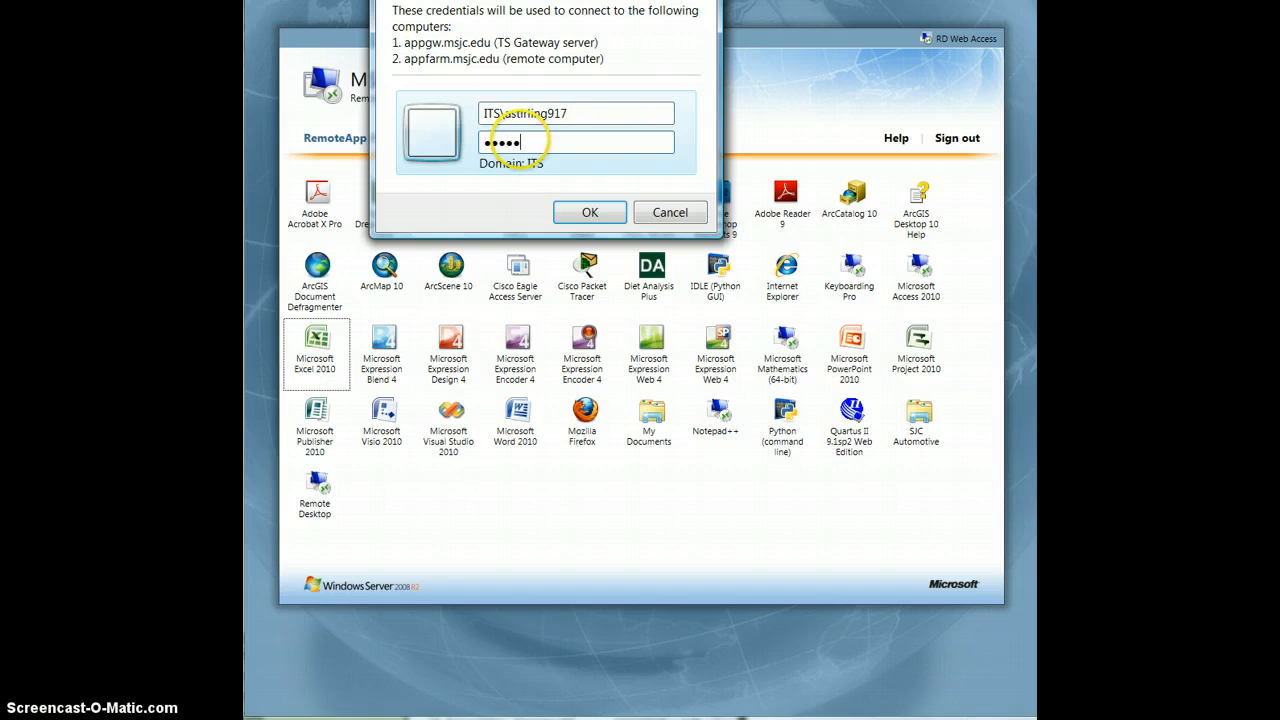
left_click(588, 212)
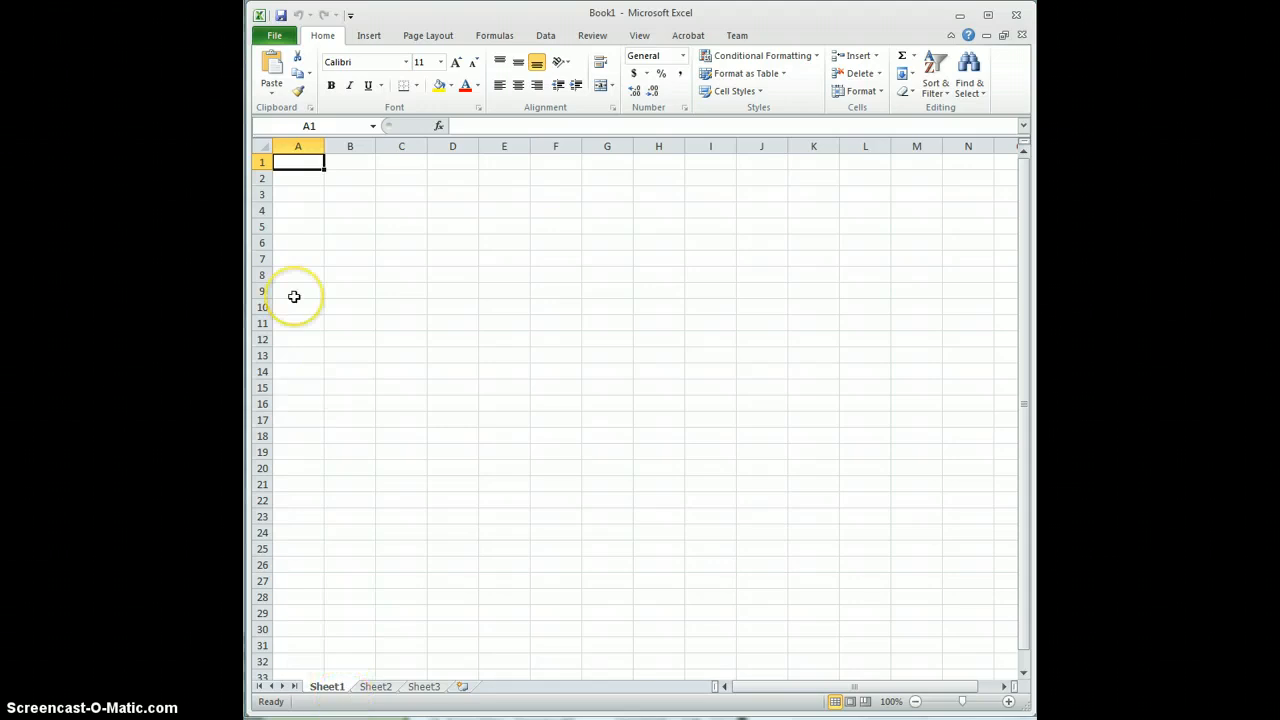
- Enter test in A1, save the workbook to Documents as TEst2, and close Excel
type("s")
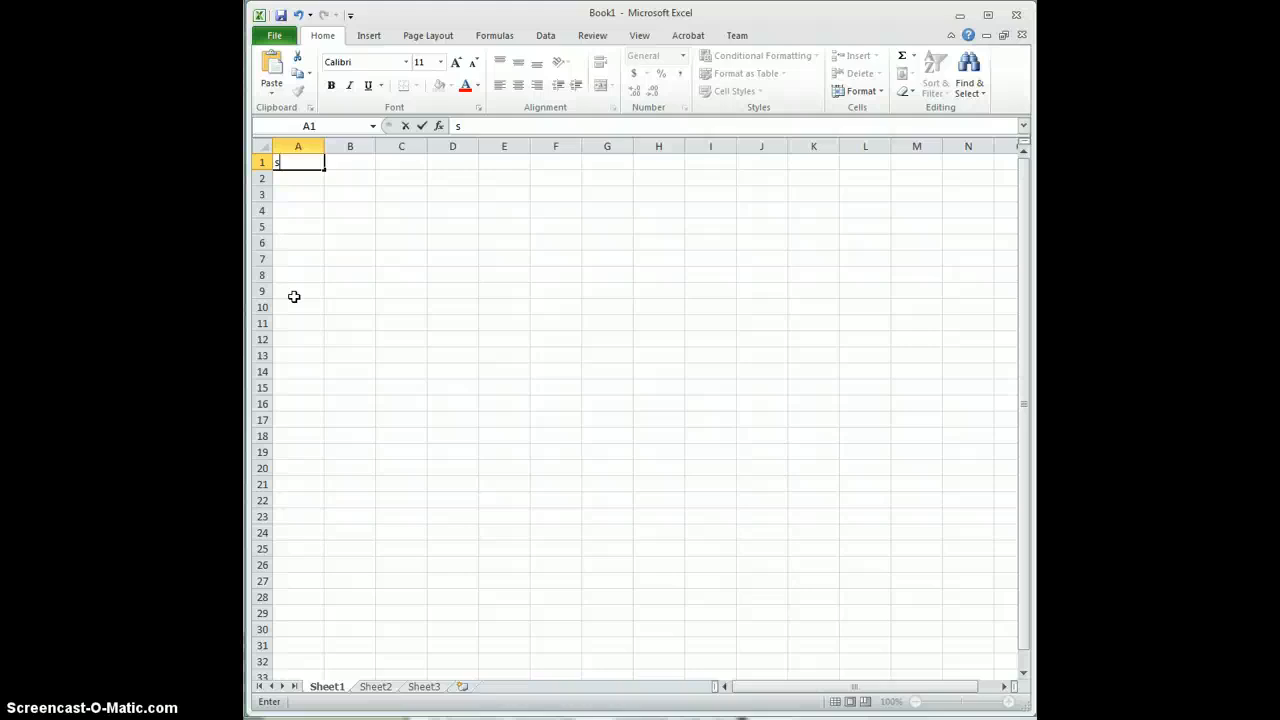
type("test")
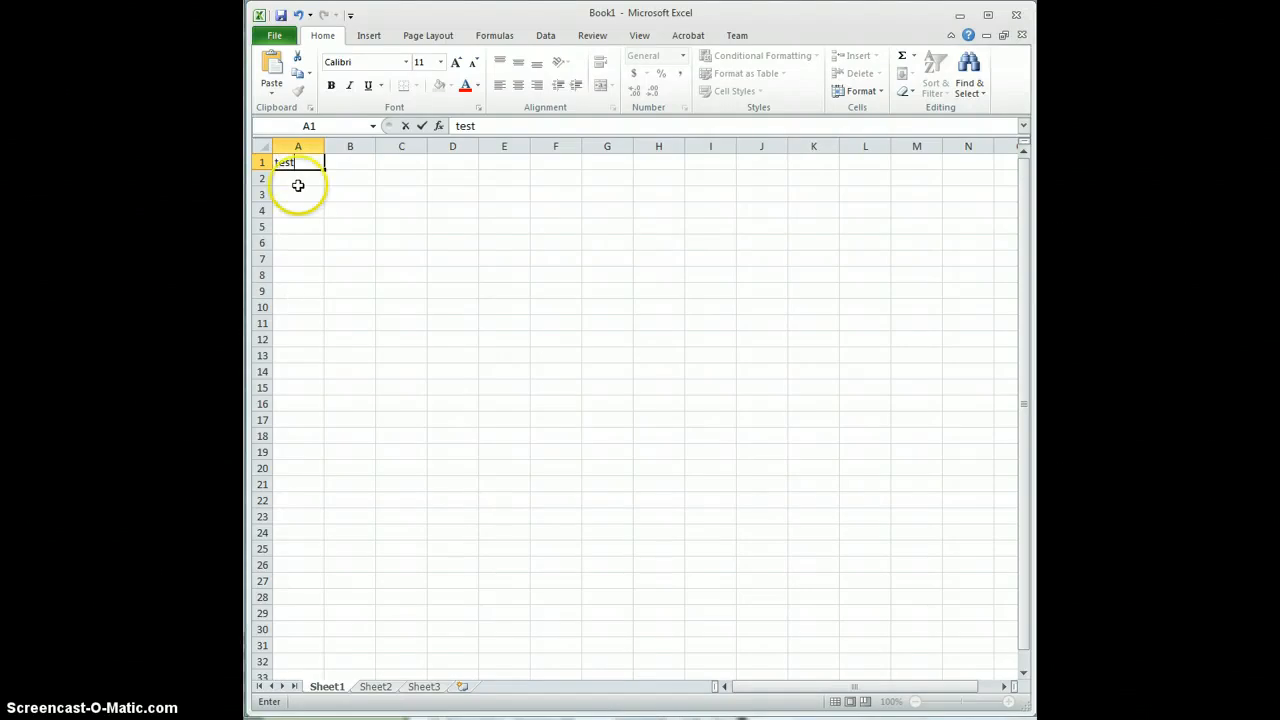
left_click(274, 36)
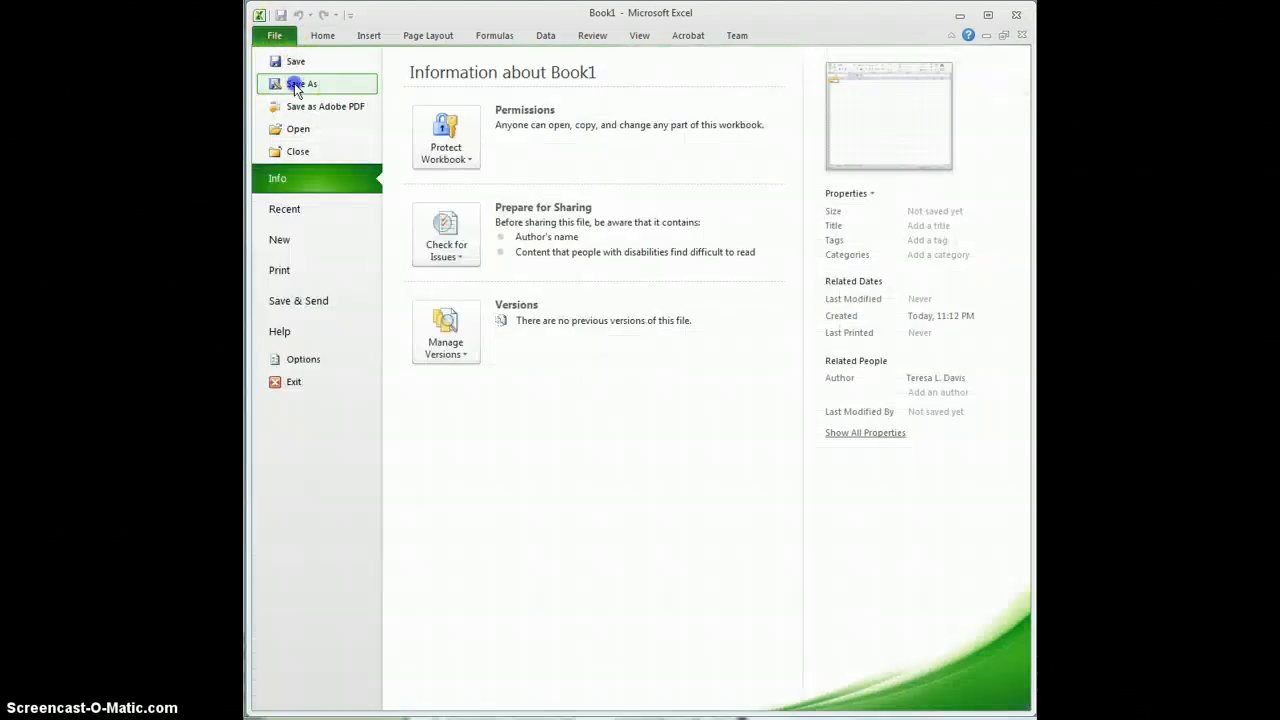
left_click(304, 84)
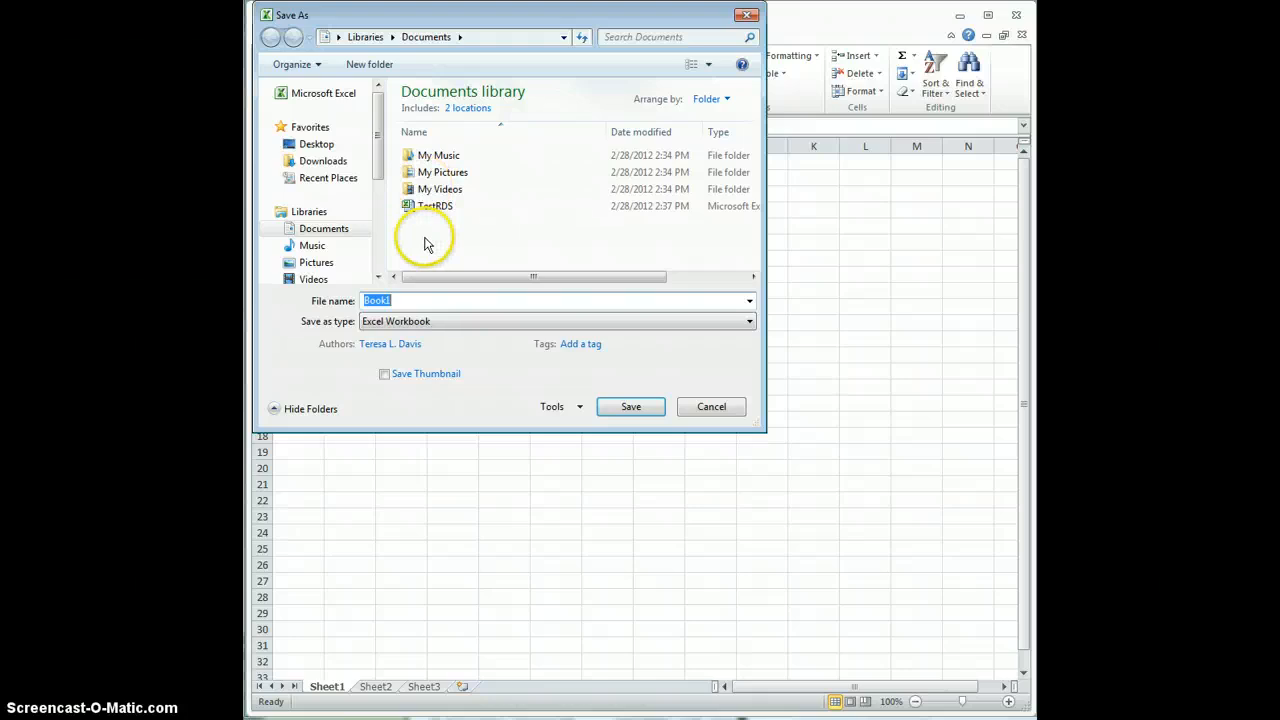
mouse_move(320, 236)
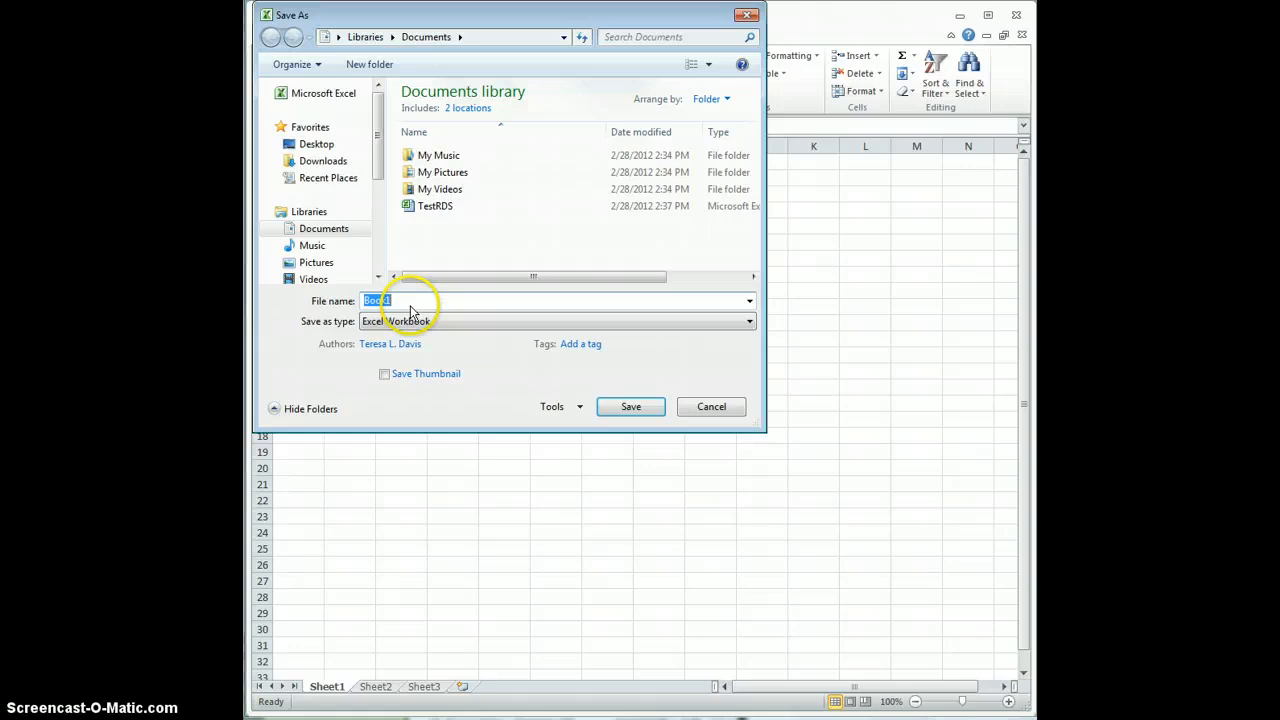
type("TEst2")
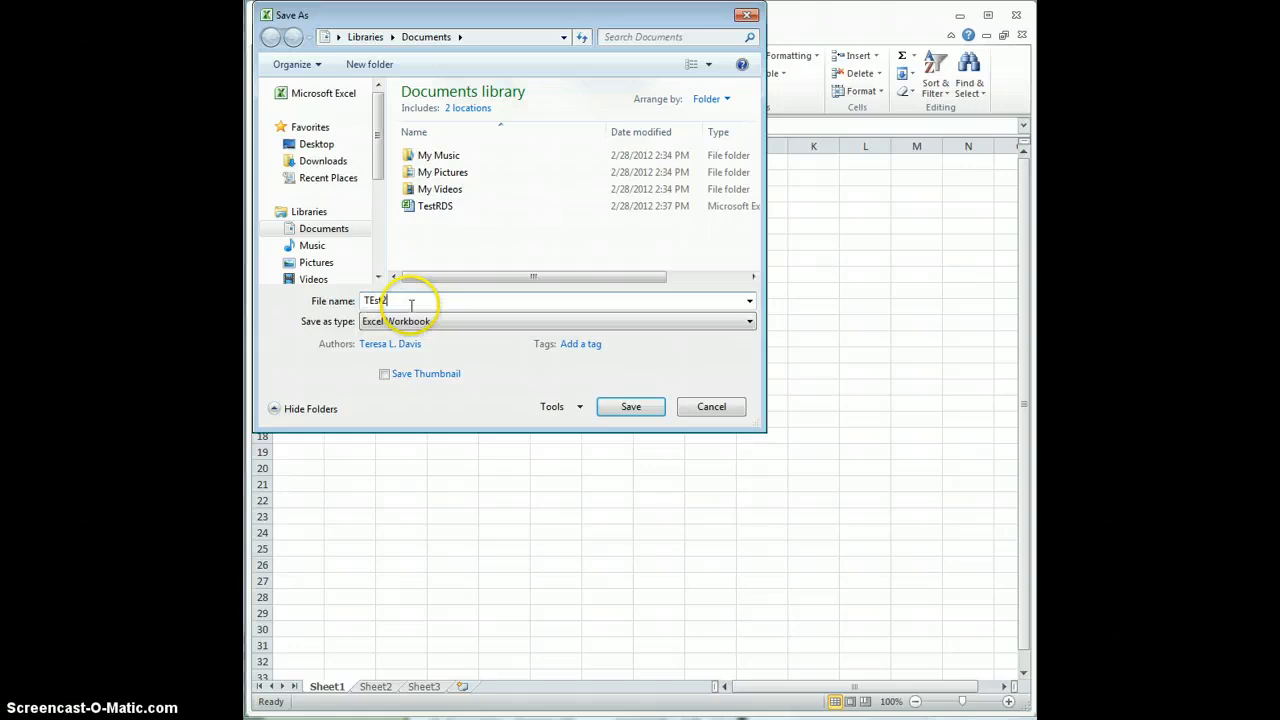
left_click(630, 406)
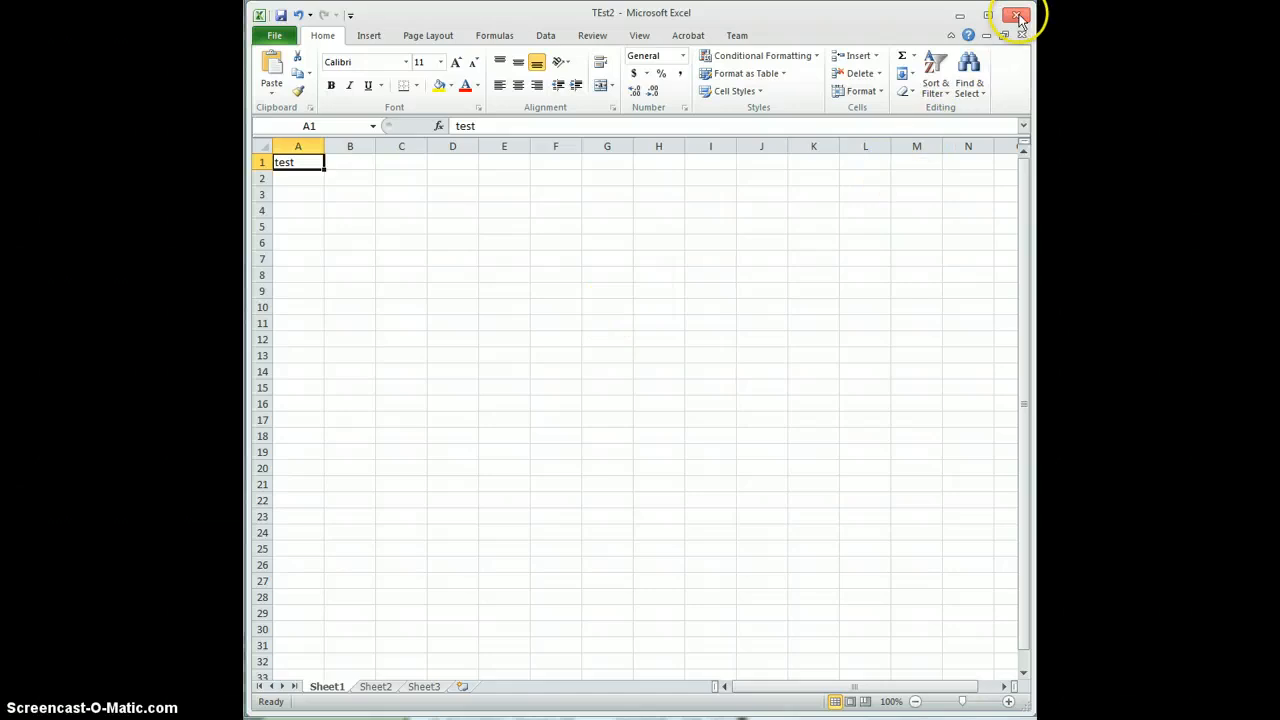
left_click(1018, 16)
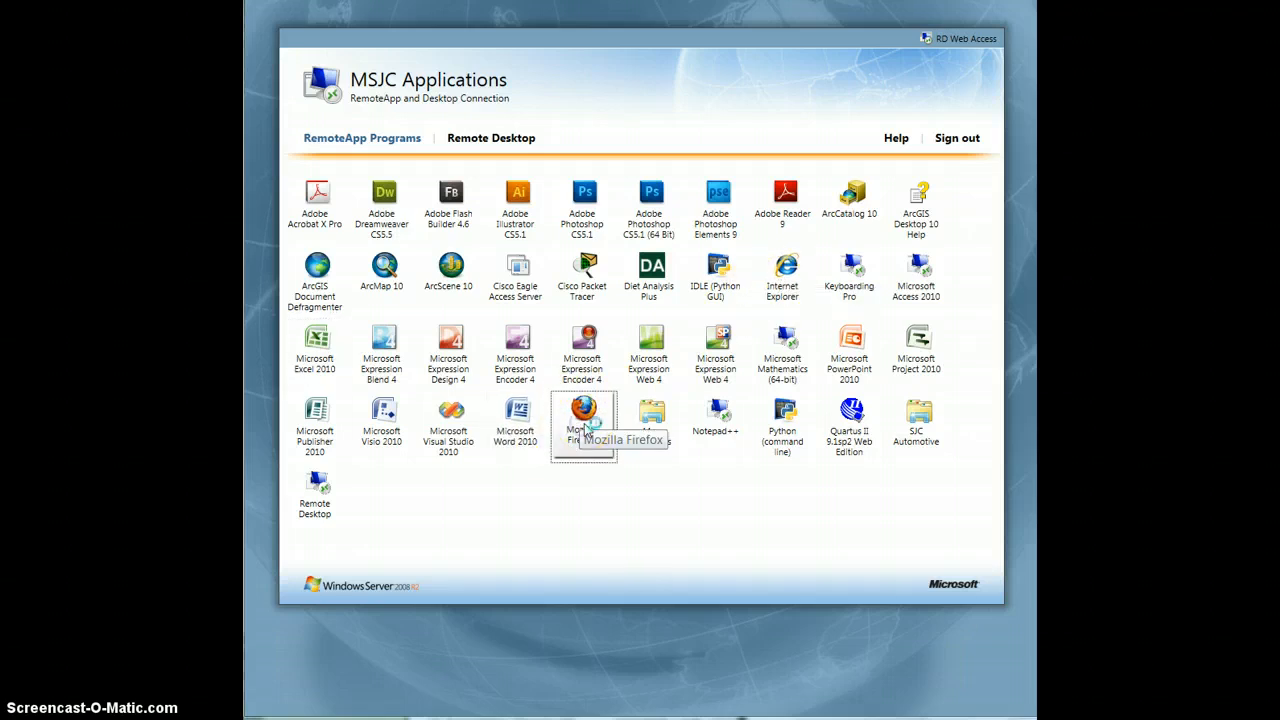
- Launch the remote Firefox browser and go to my.msjc.edu
double_click(582, 414)
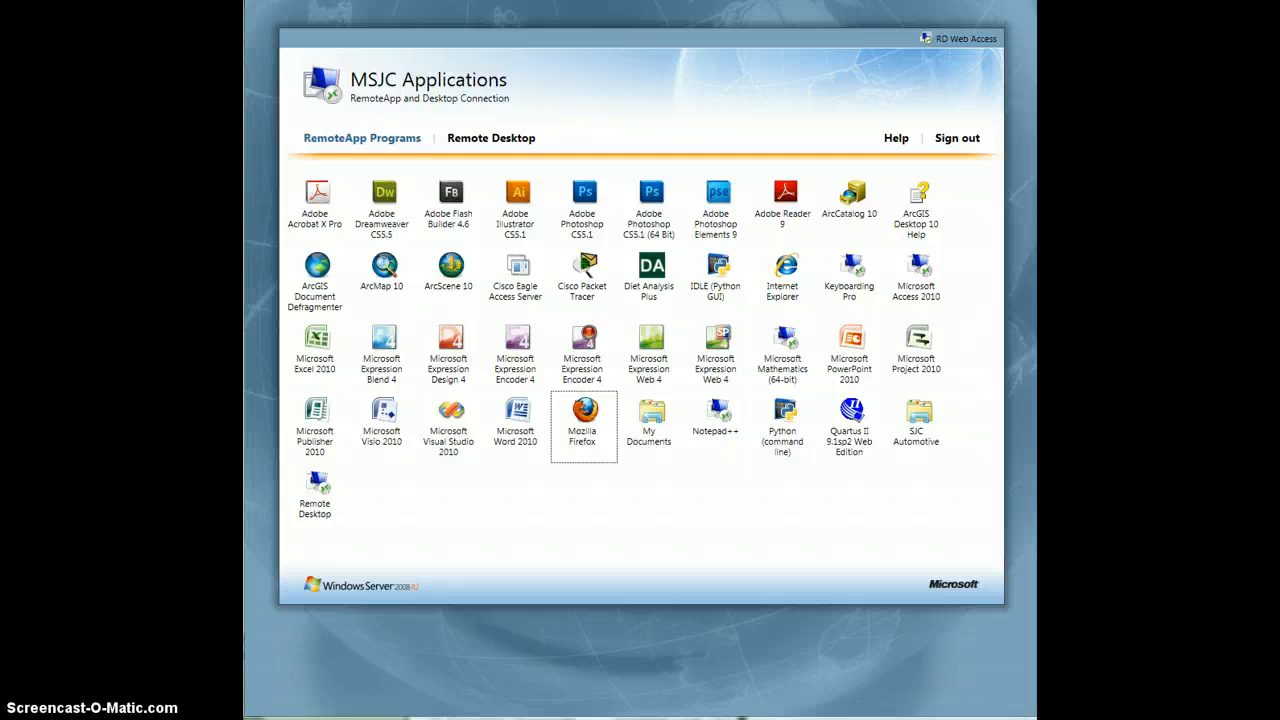
double_click(584, 410)
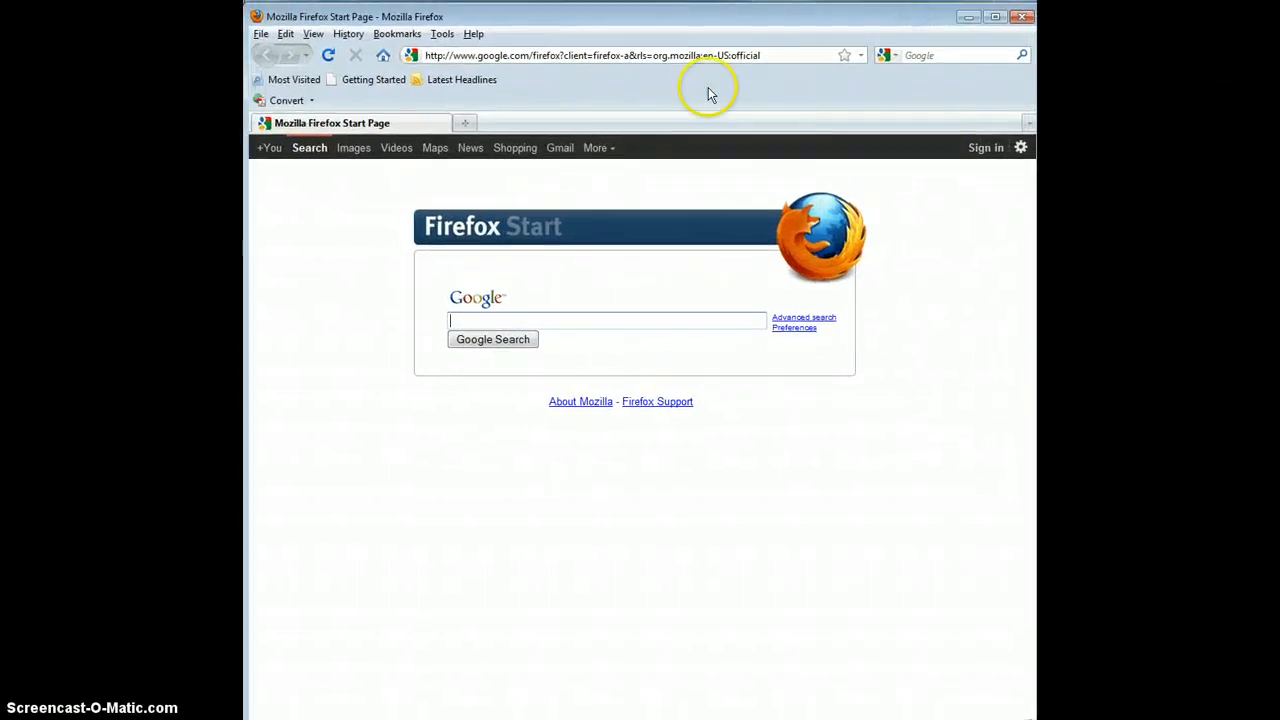
left_click(590, 56)
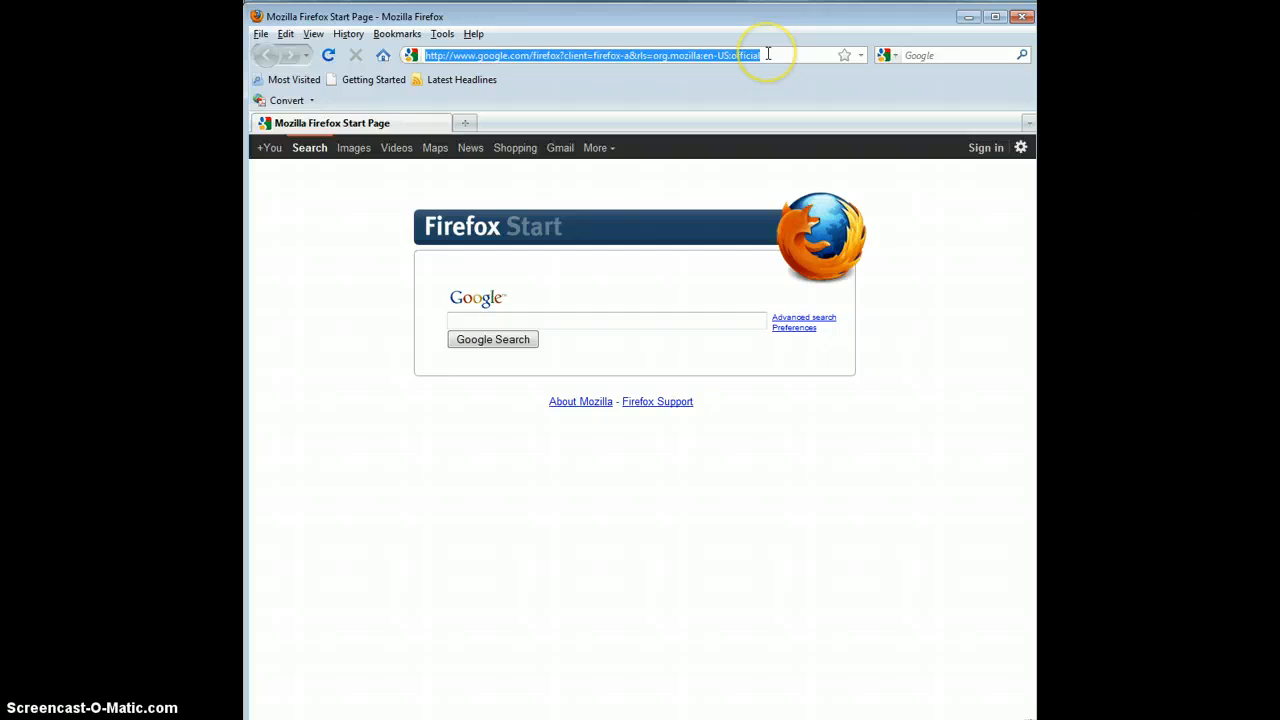
type("my.msjc.edu")
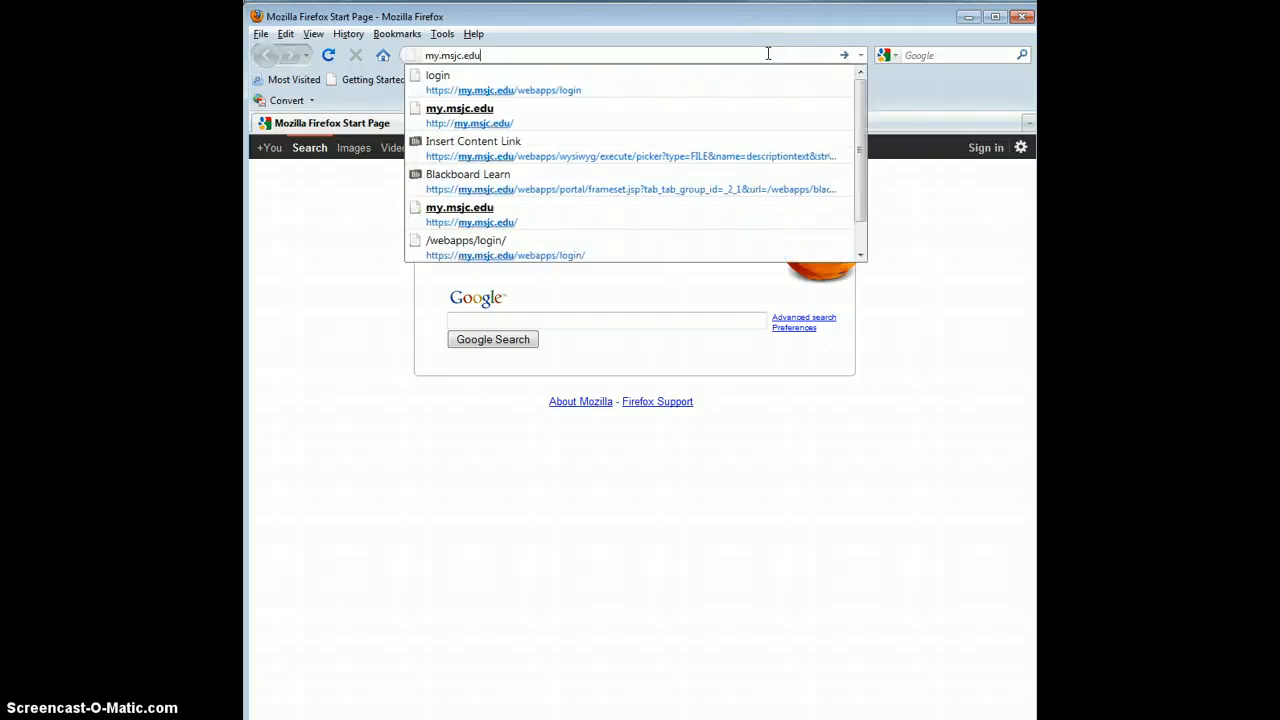
left_click(468, 180)
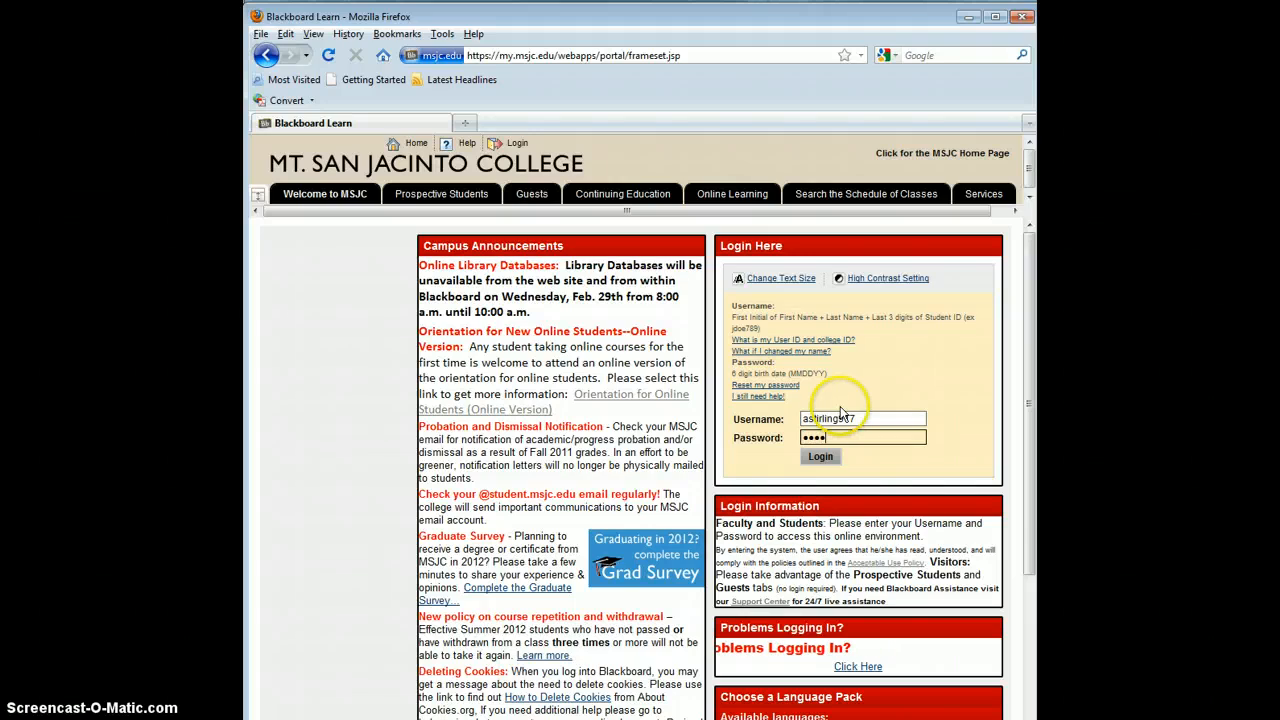
- Sign in to the My MSJC portal with the college credentials
left_click(820, 456)
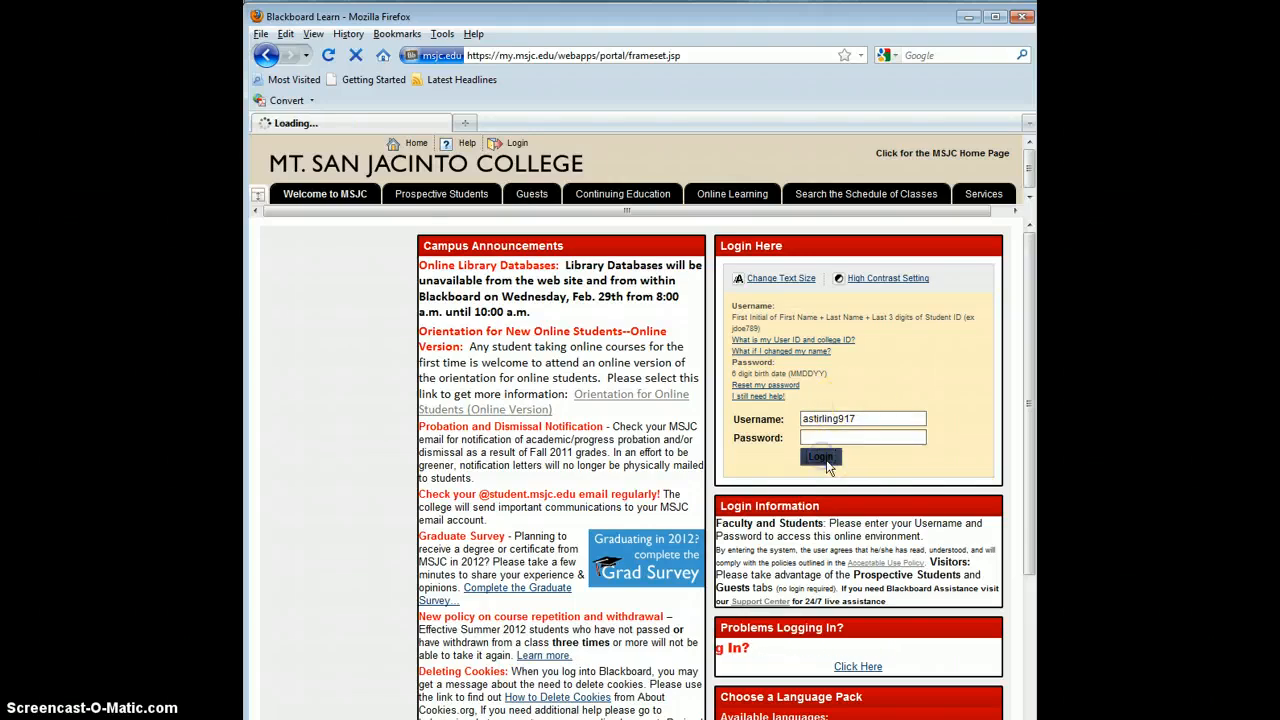
left_click(820, 456)
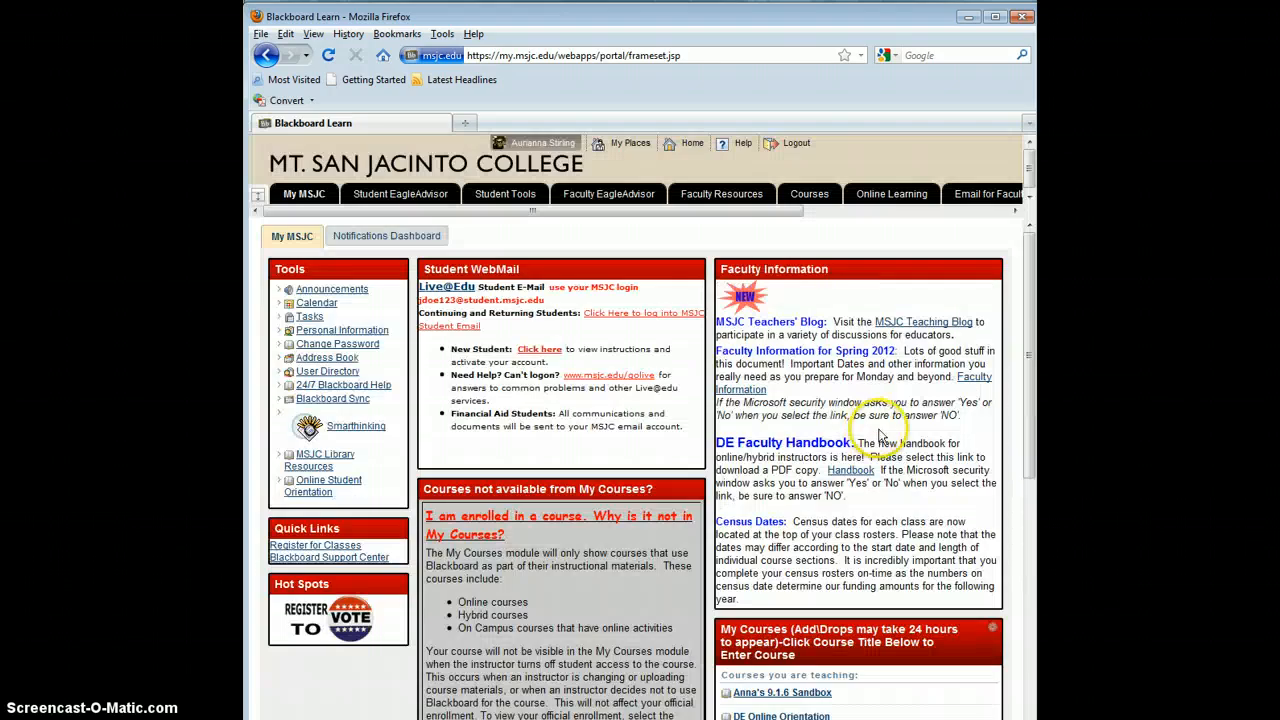
- Navigate Assignments > WK4 Excel Tutorial 2 to the Tutorial 2 assignment
scroll("down", 3)
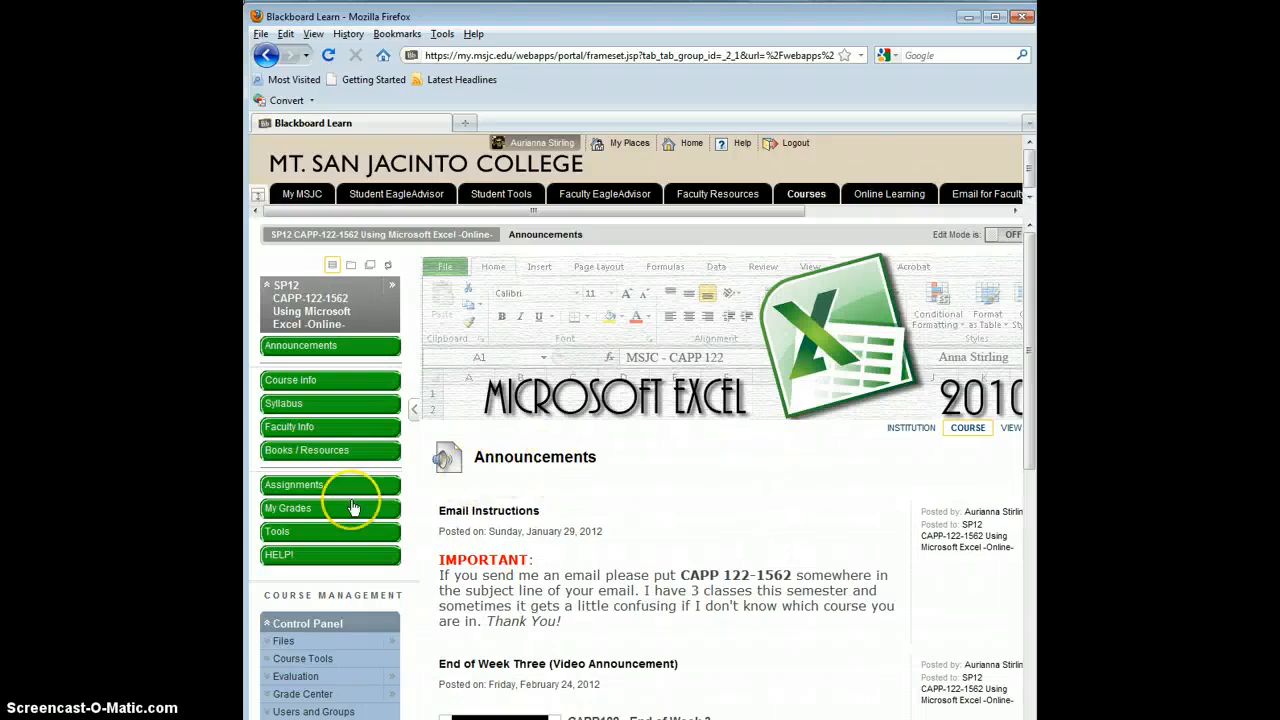
left_click(294, 486)
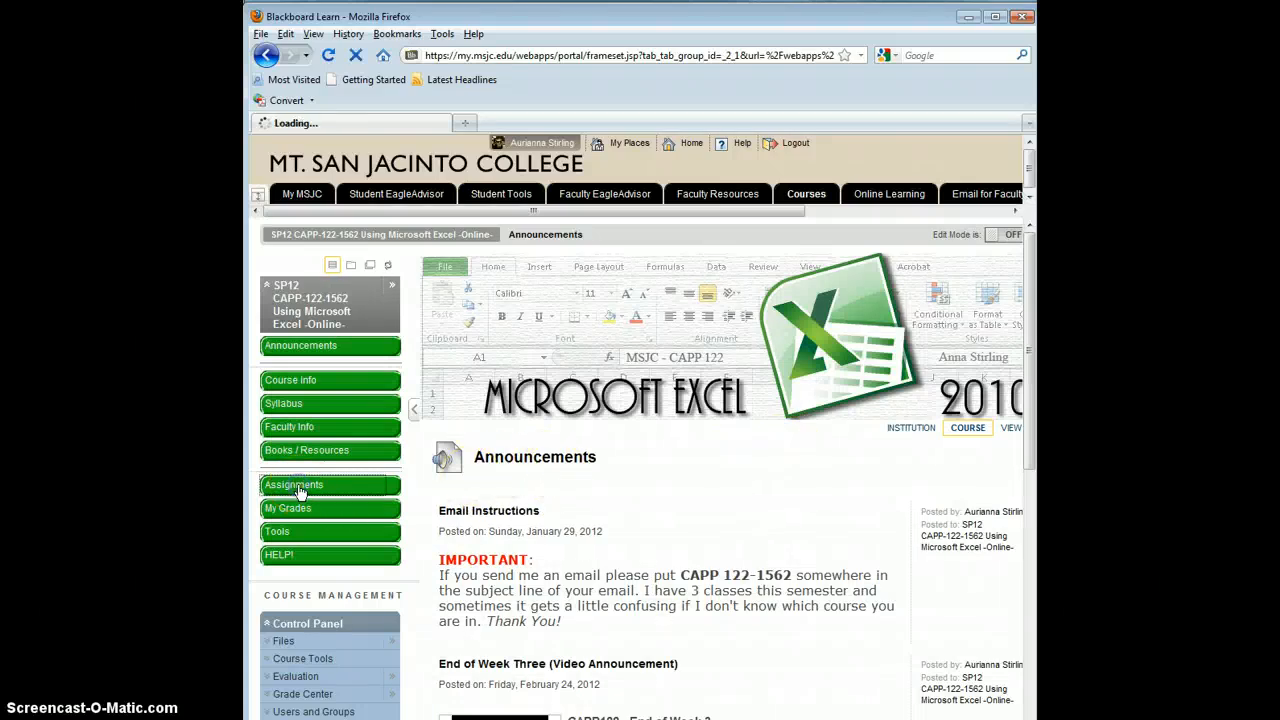
left_click(294, 486)
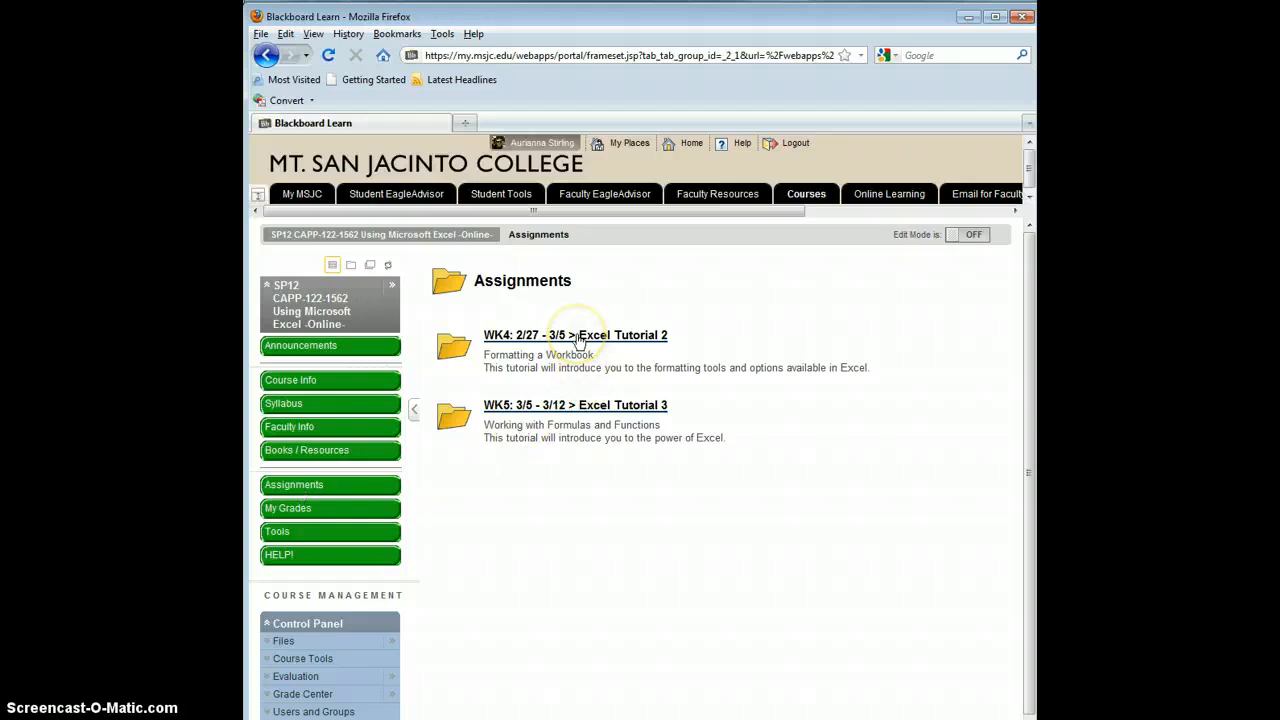
left_click(576, 336)
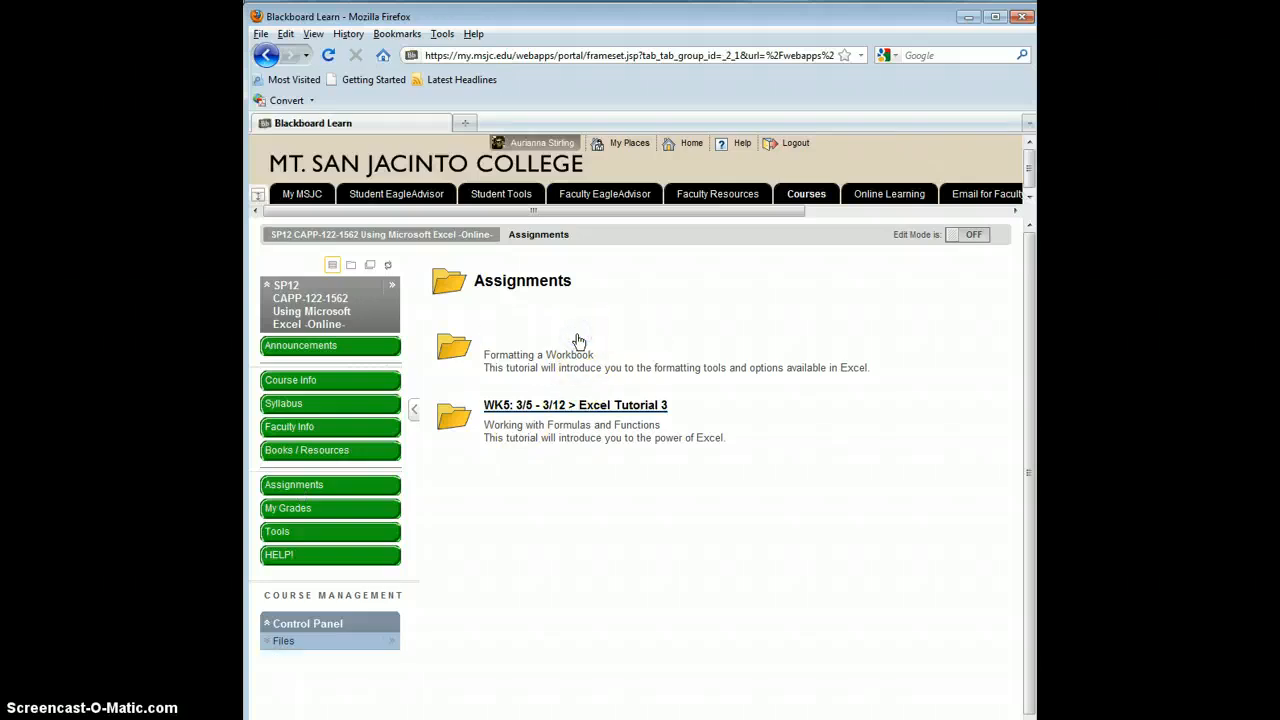
scroll("down", 3)
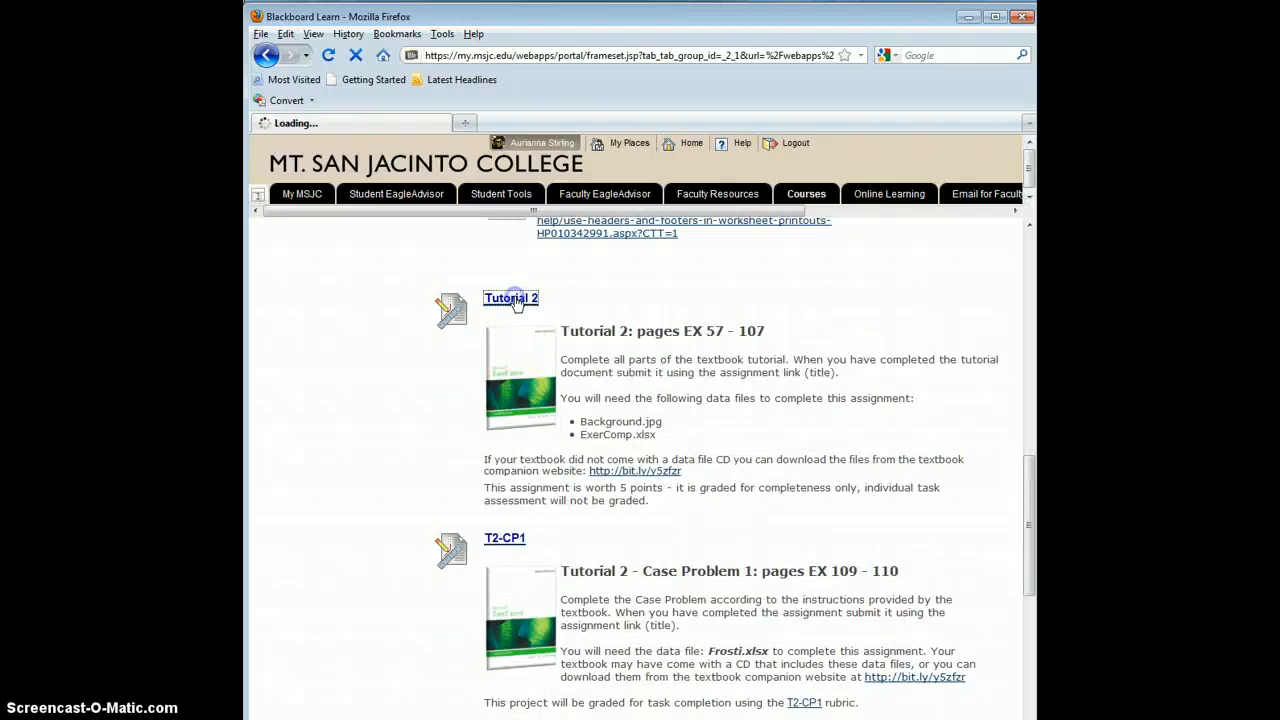
left_click(512, 298)
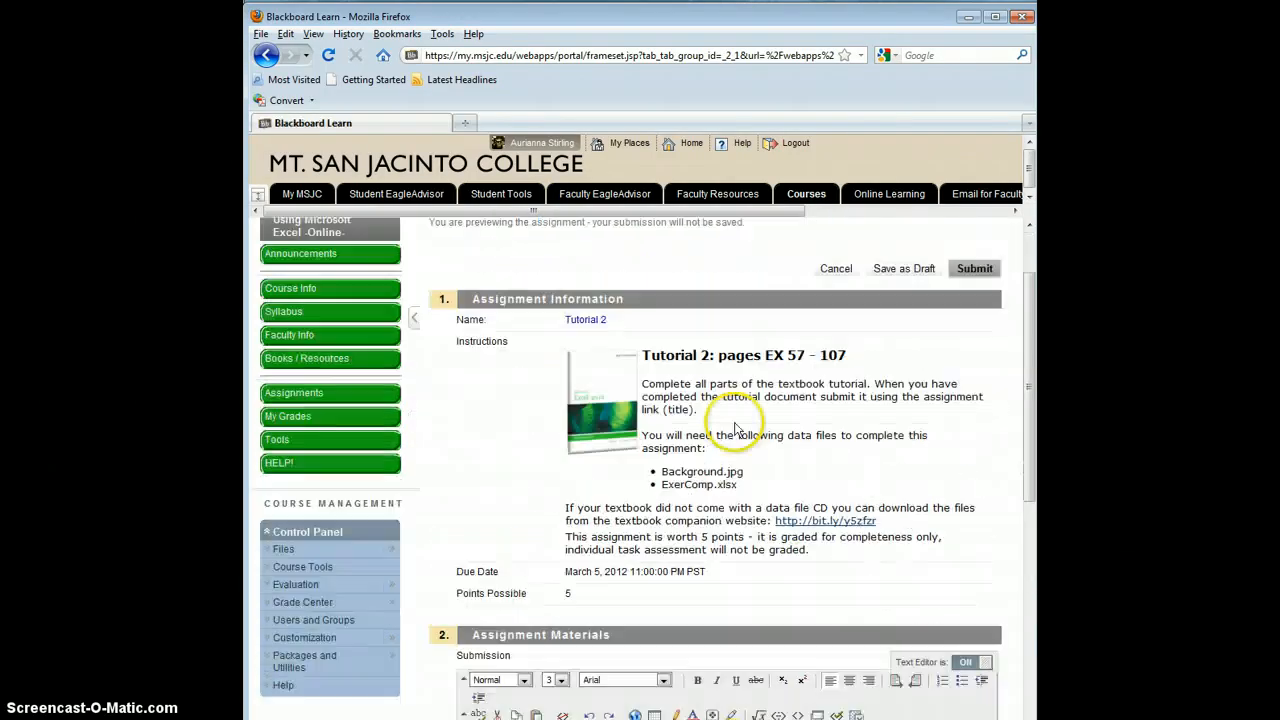
- Attach TEst2.xlsx from the computer to the Tutorial 2 submission
scroll("down", 3)
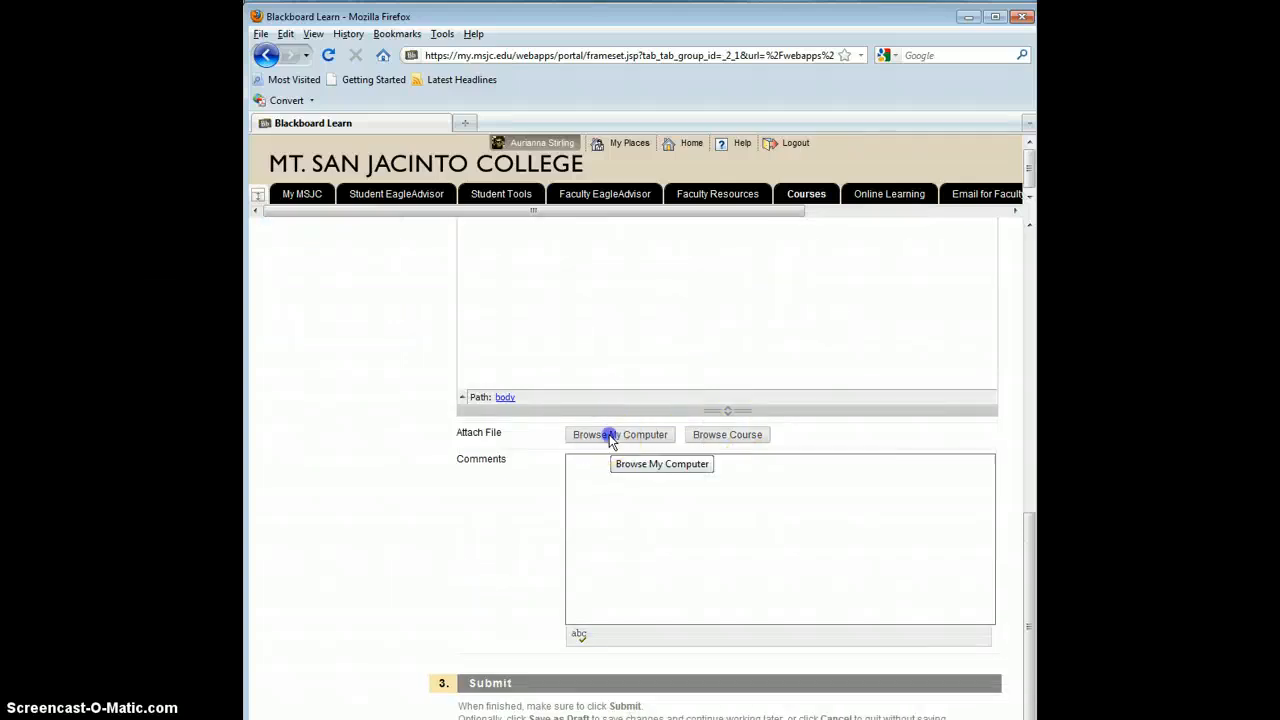
left_click(620, 434)
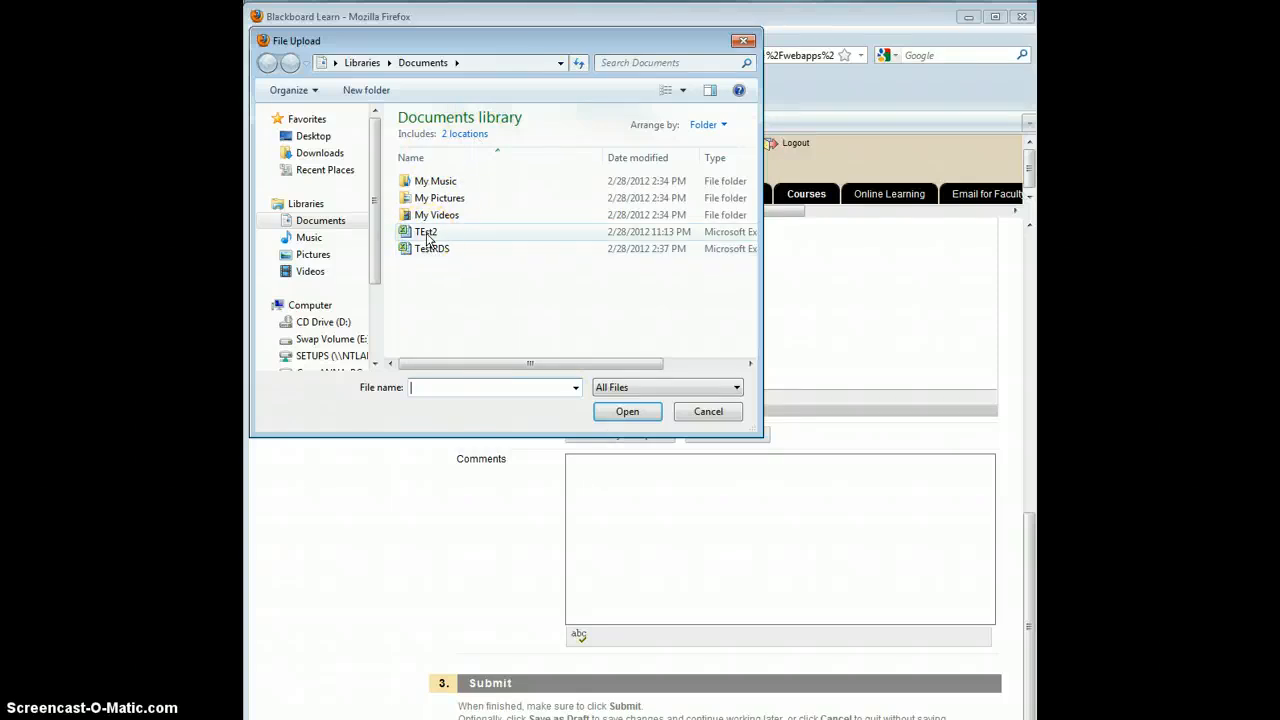
mouse_move(426, 232)
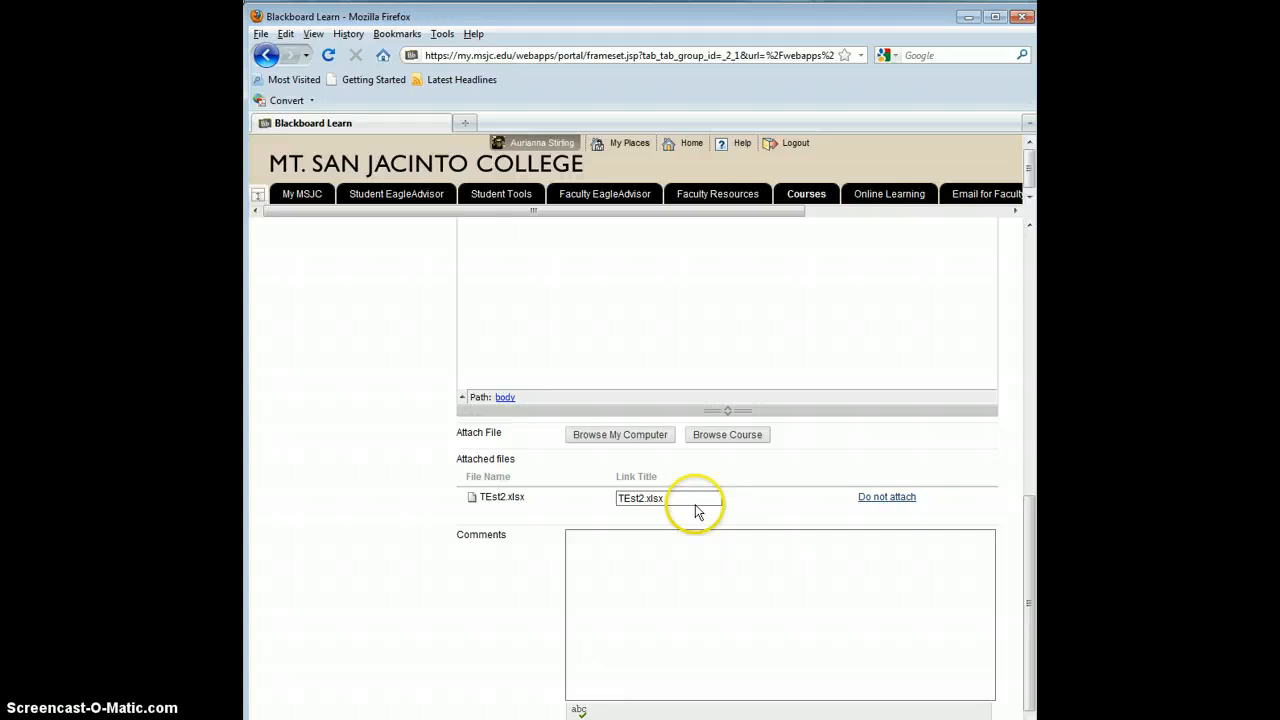
scroll("down", 3)
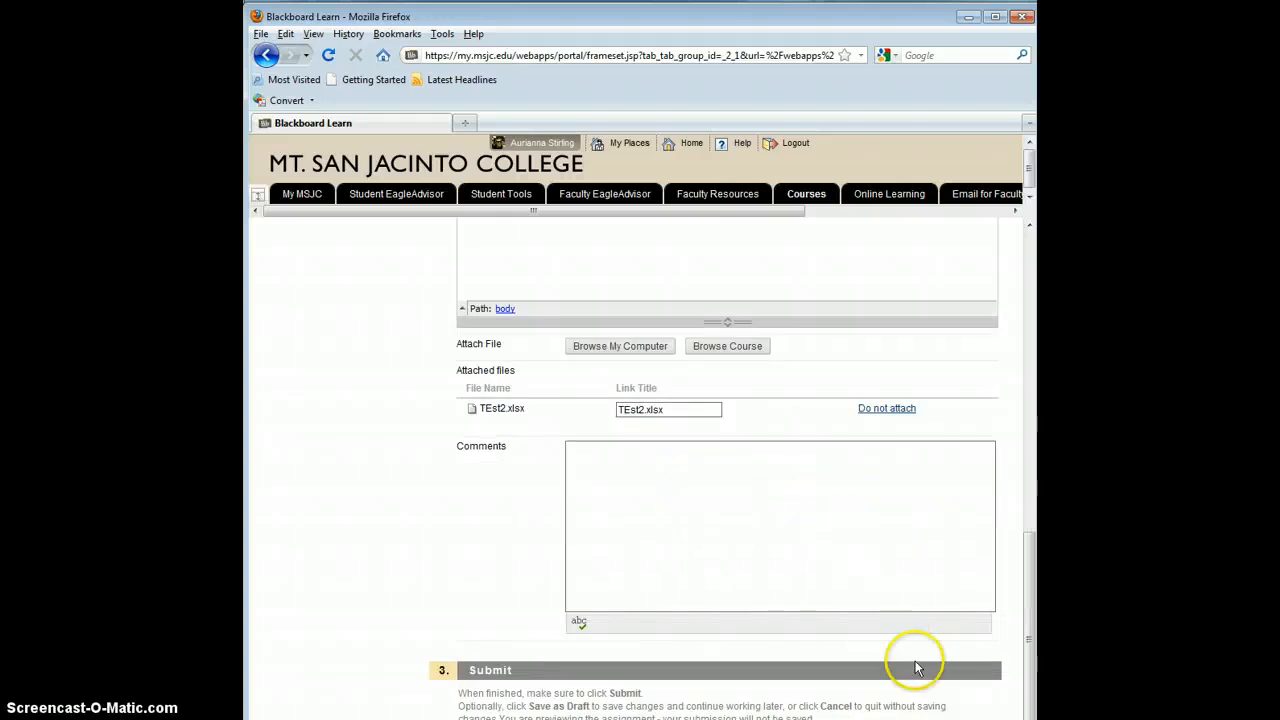
mouse_move(848, 20)
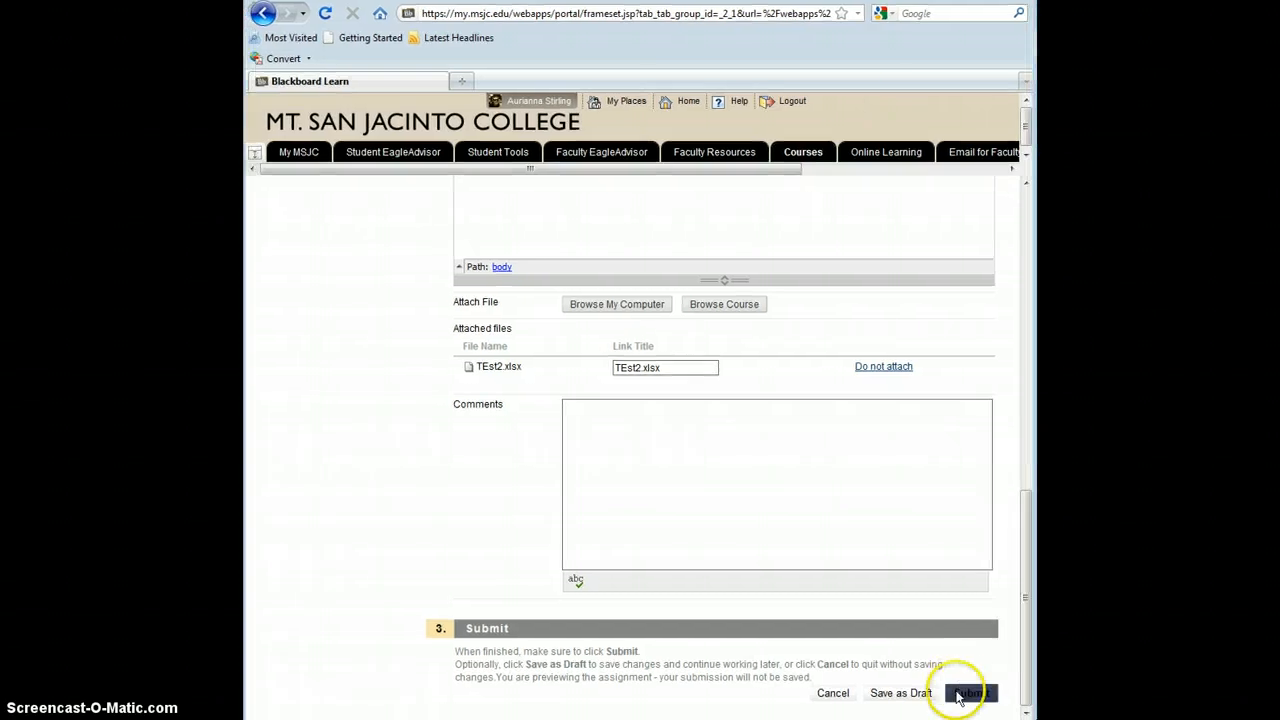
- Submit the Tutorial 2 assignment and review the history listing TEst2.xlsx
left_click(968, 692)
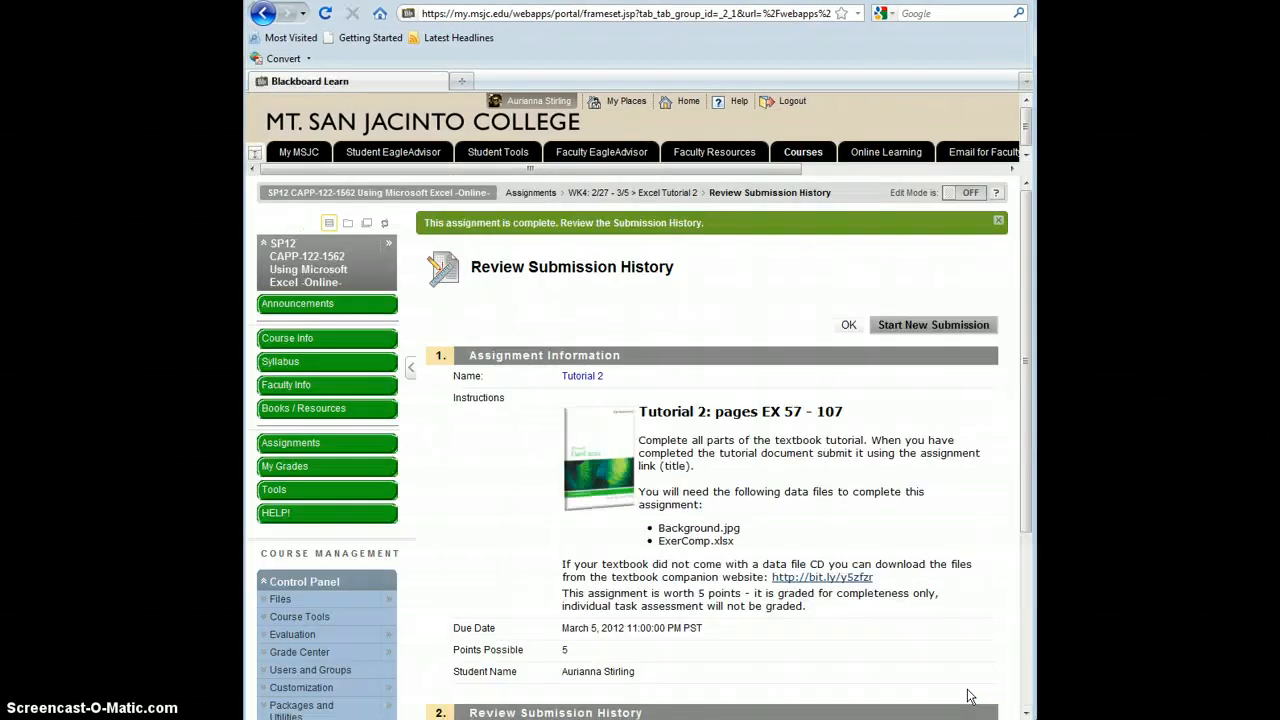
scroll("down", 3)
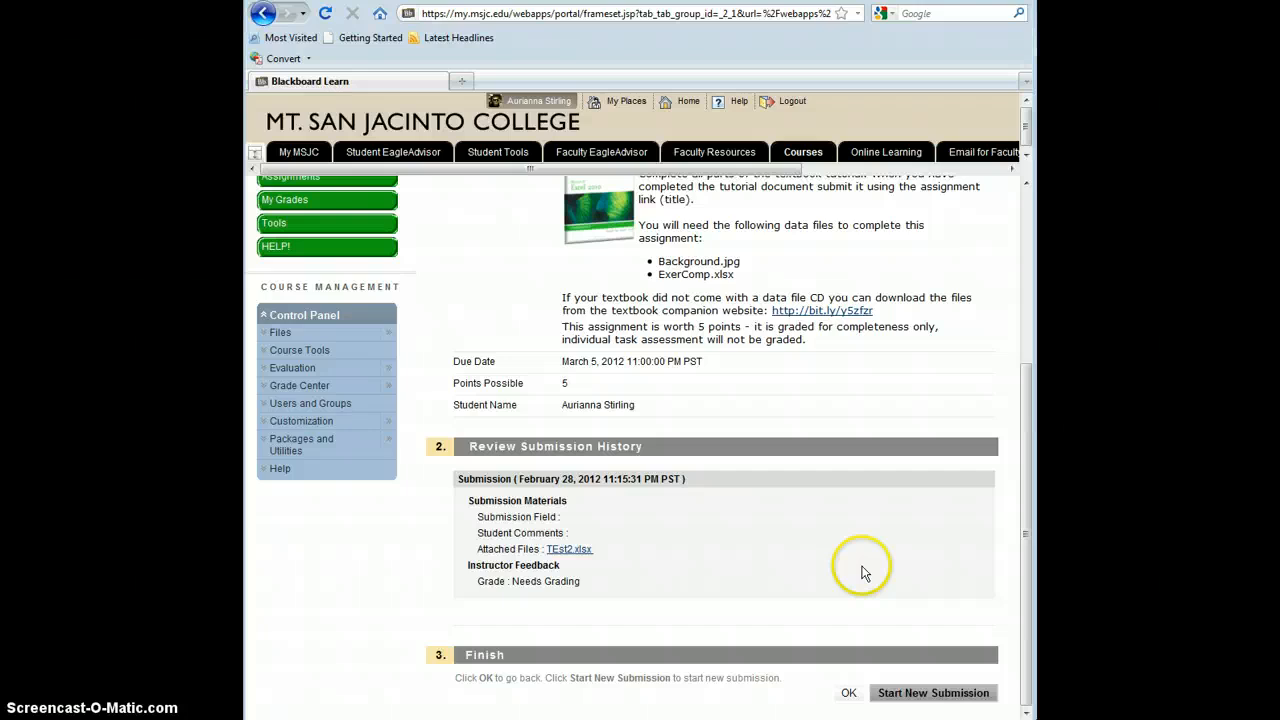
mouse_move(572, 540)
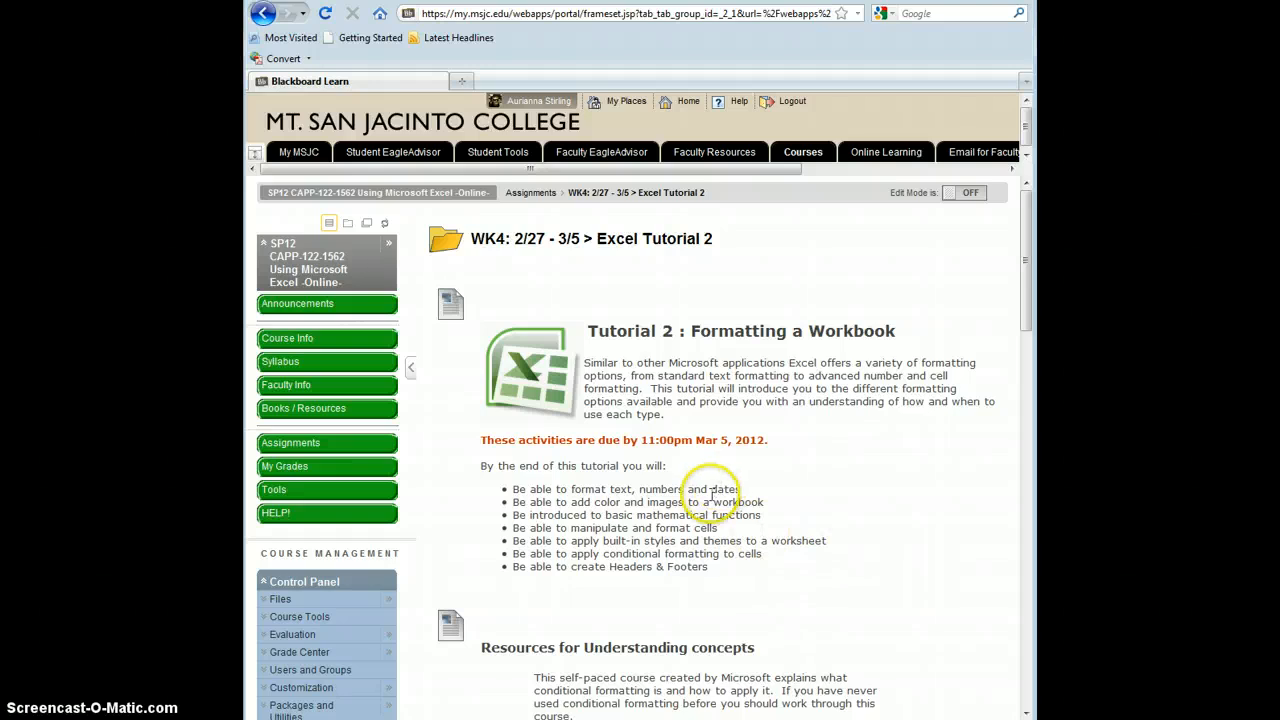
mouse_move(900, 20)
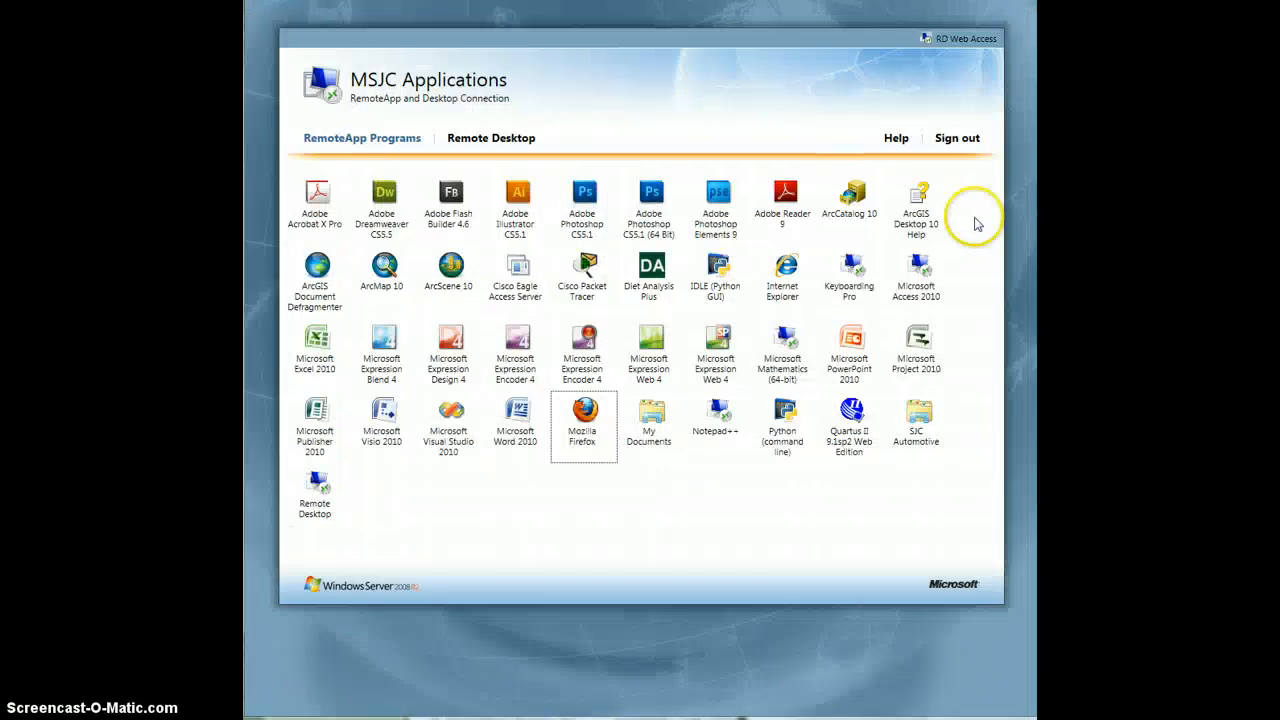
mouse_move(670, 496)
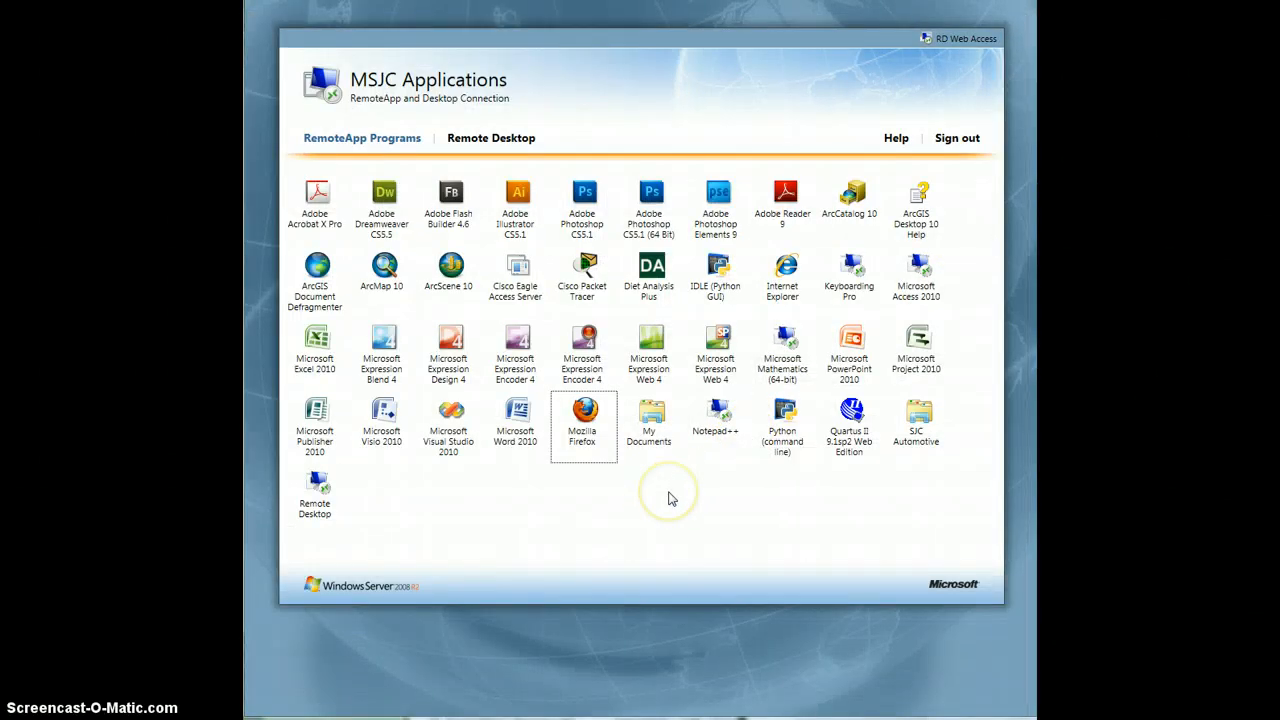
left_click(648, 414)
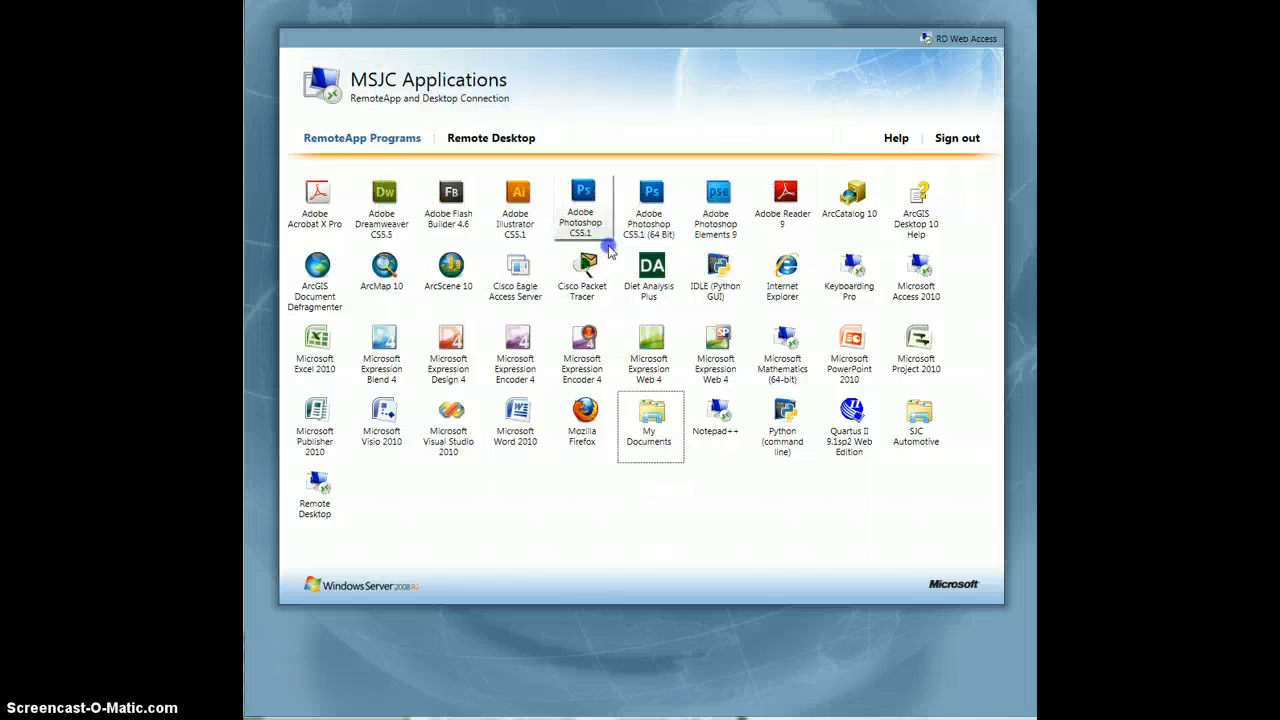
double_click(648, 428)
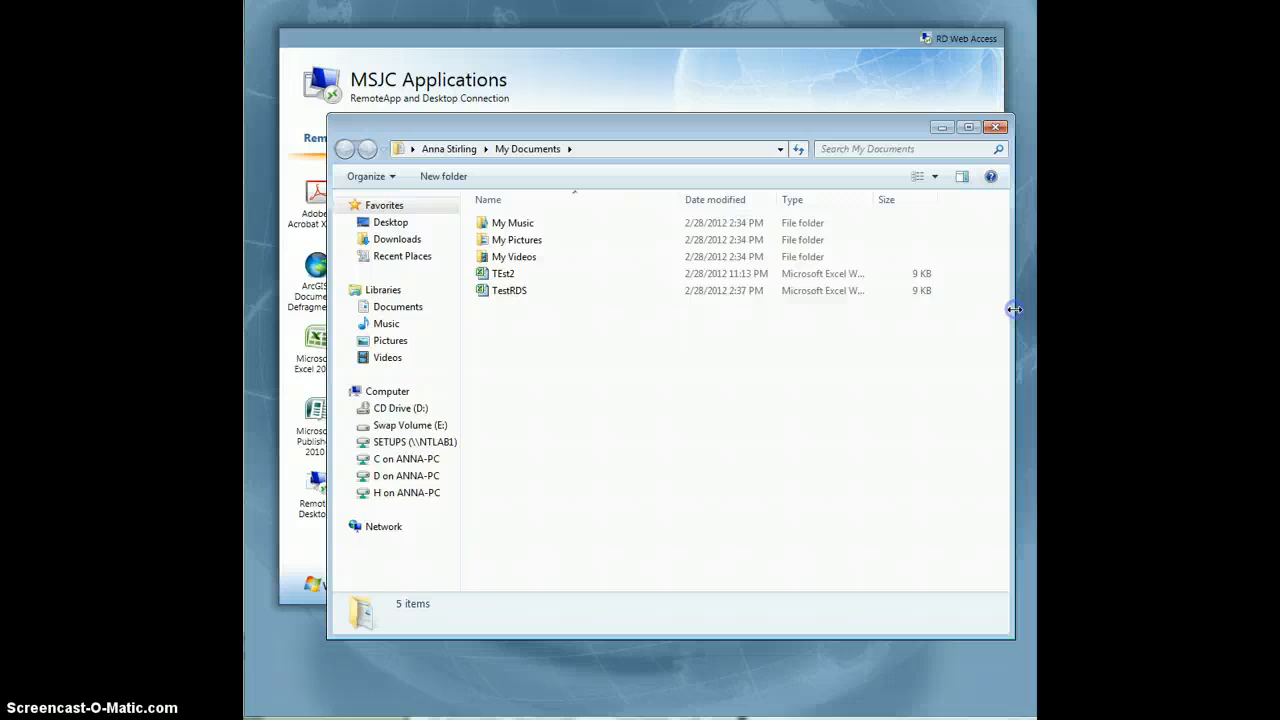
left_click(996, 126)
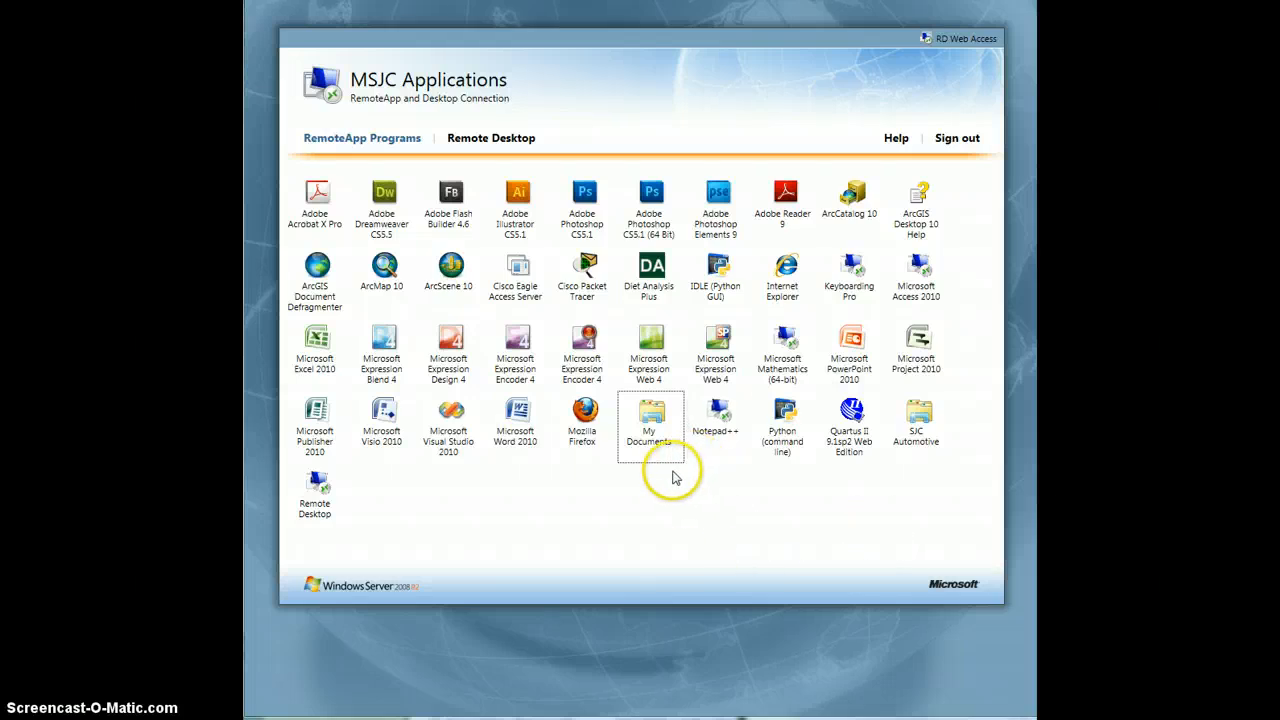
mouse_move(582, 412)
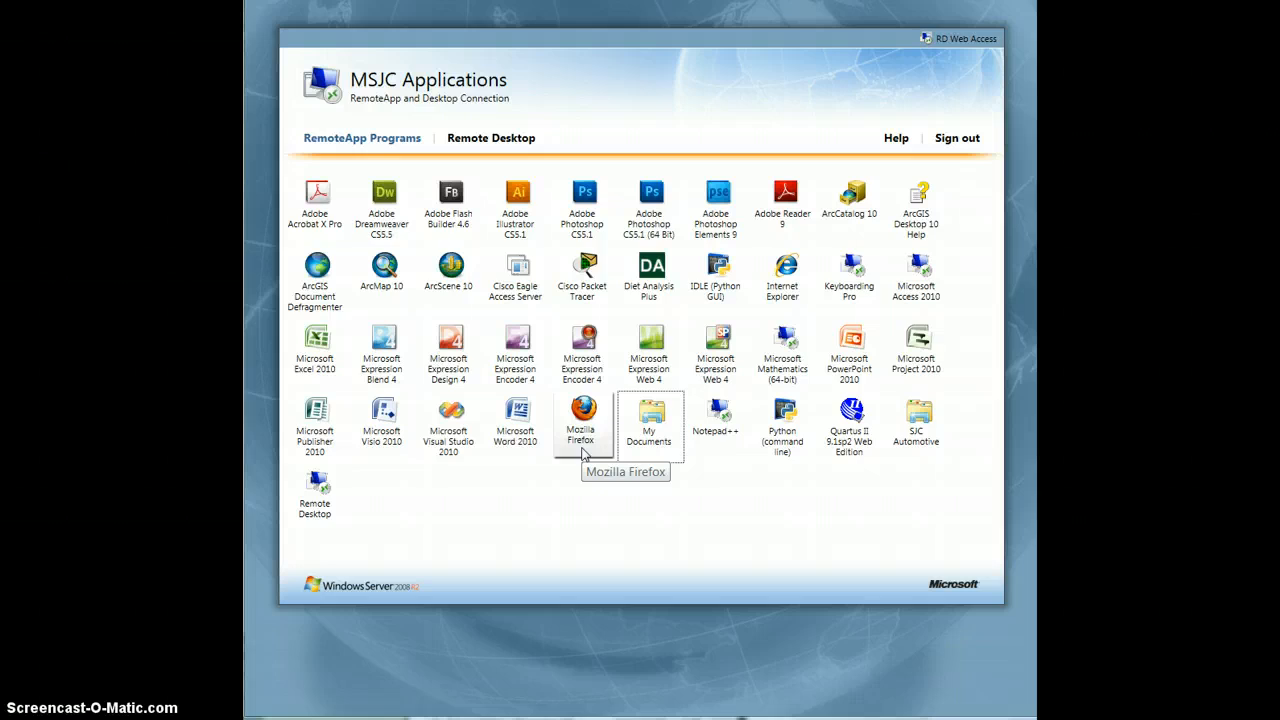